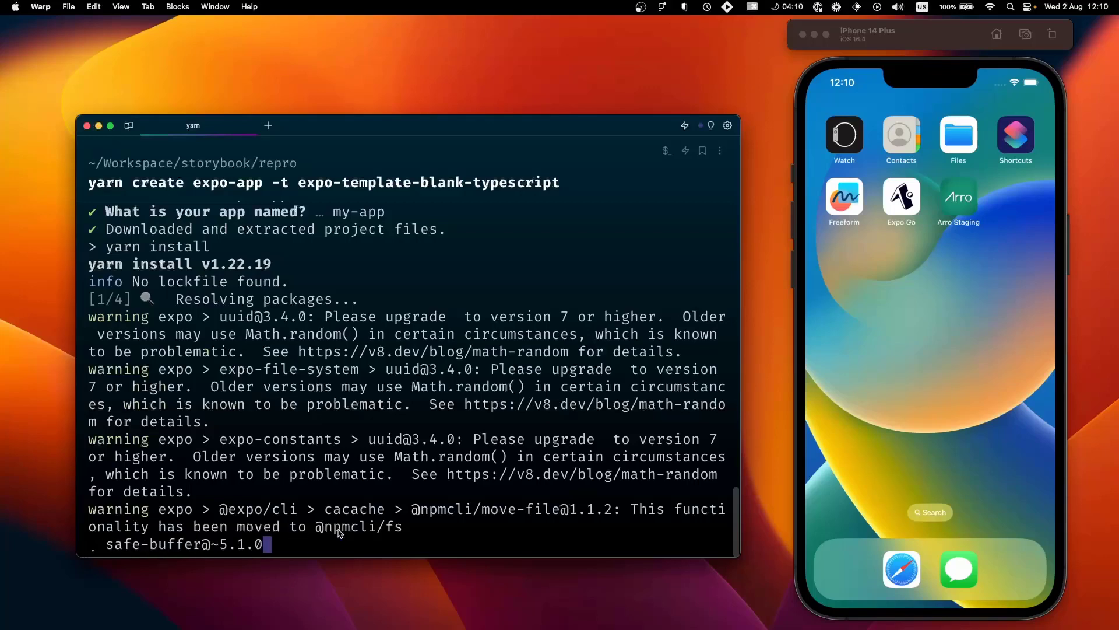
Step: Run 'yarn create expo-app -t expo-template-blank-typescript' to create my-app, then clear the prompt
{"action": "scroll", "scroll_direction": "down", "scroll_amount": 3}
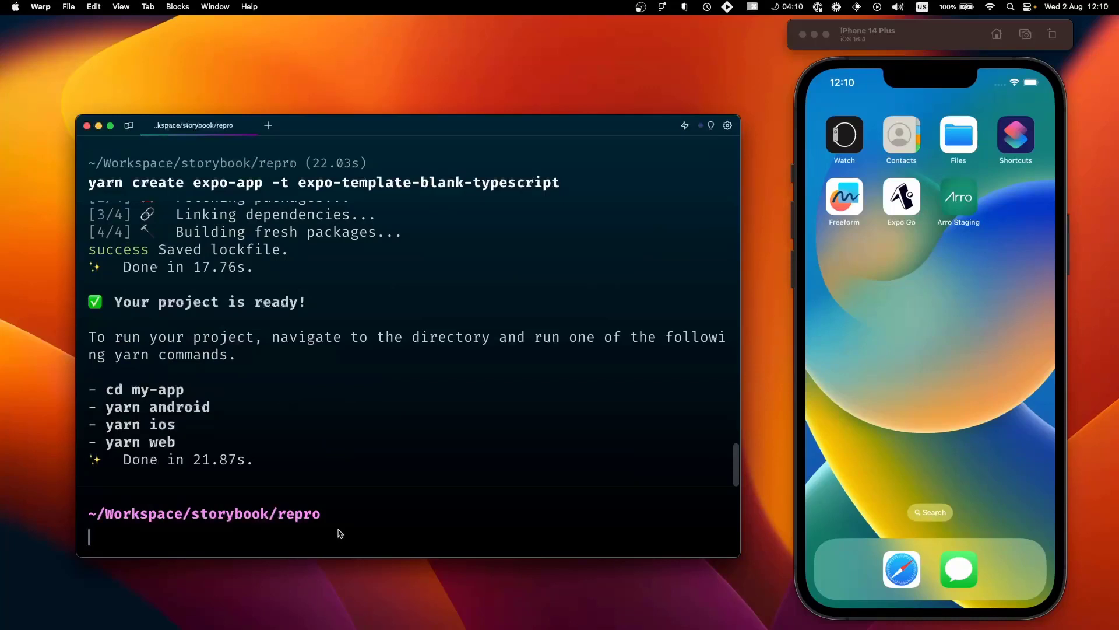
{"action": "type", "text": "yarn create expo-app -t expo-template-blank-typescript"}
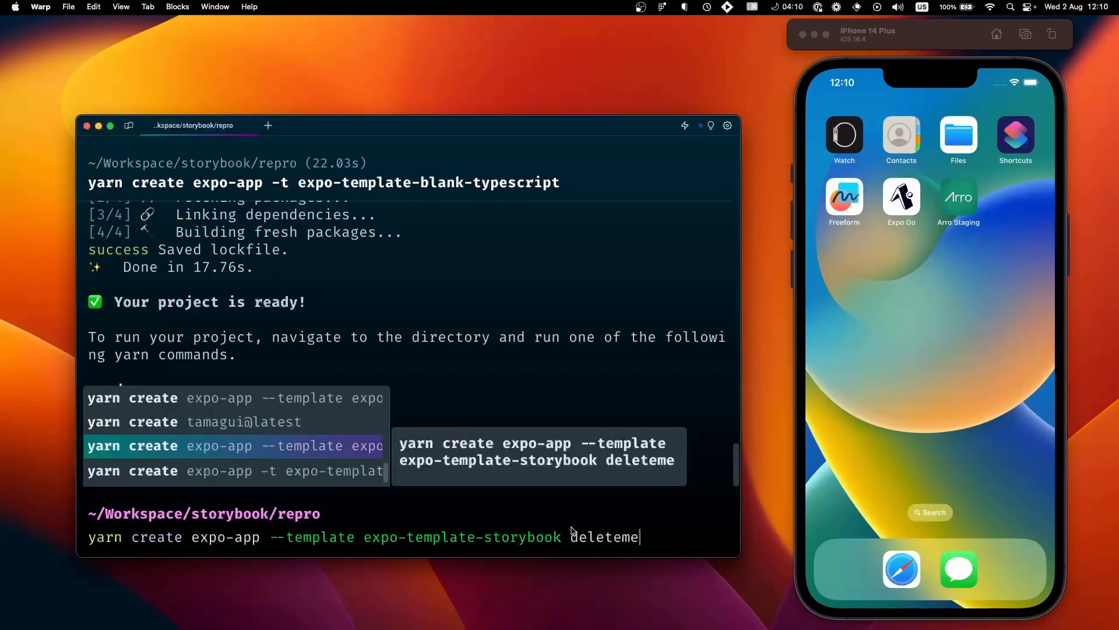
{"action": "mouse_move", "coordinate": [564, 530]}
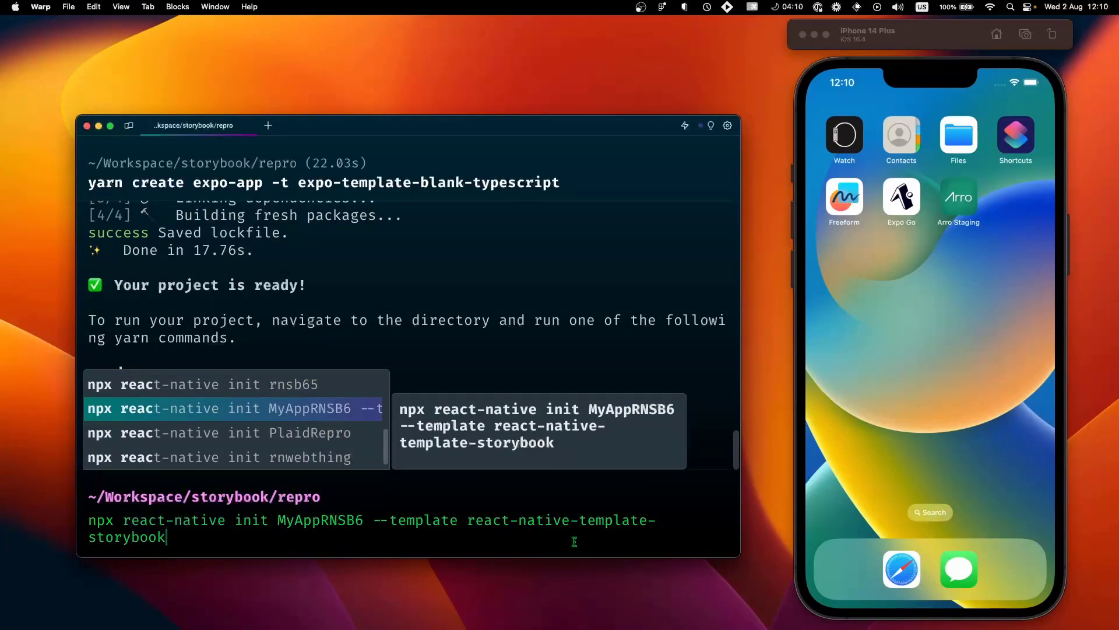
{"action": "key", "text": "Return"}
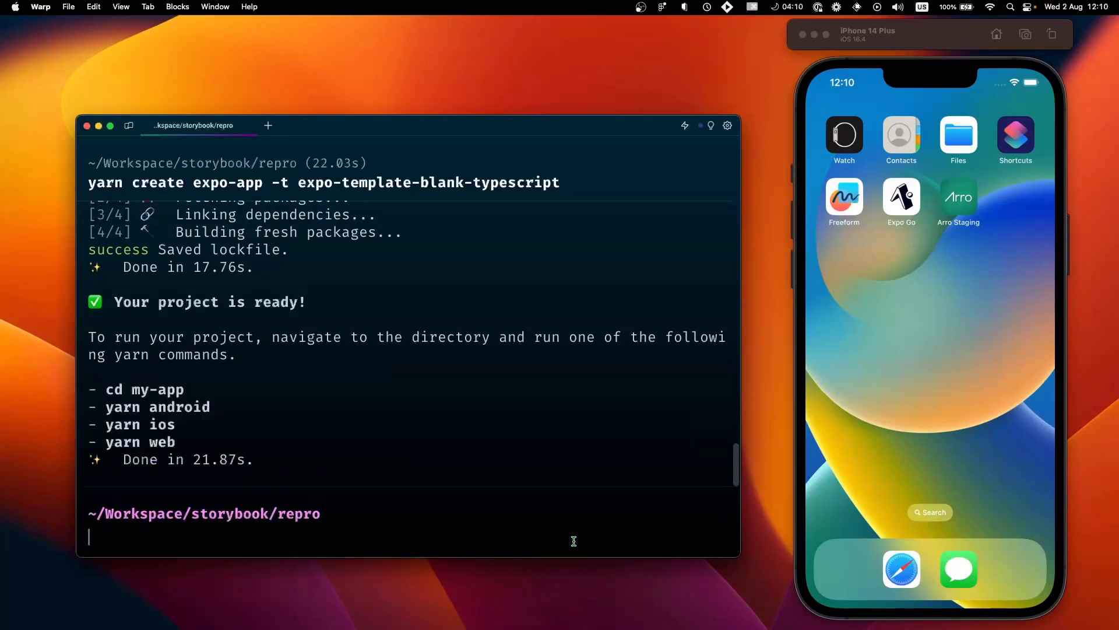
Step: Enter my-app and run 'npx sb@latest init --type react_native' to add Storybook
{"action": "type", "text": "cd my-app"}
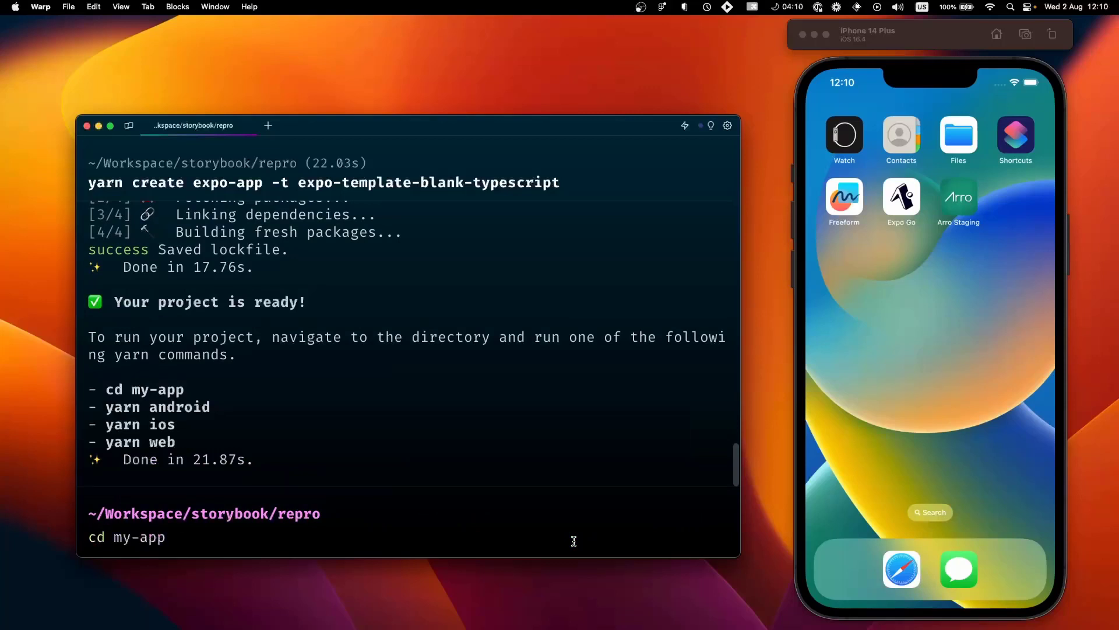
{"action": "type", "text": "npx sb@latest init --type react_native"}
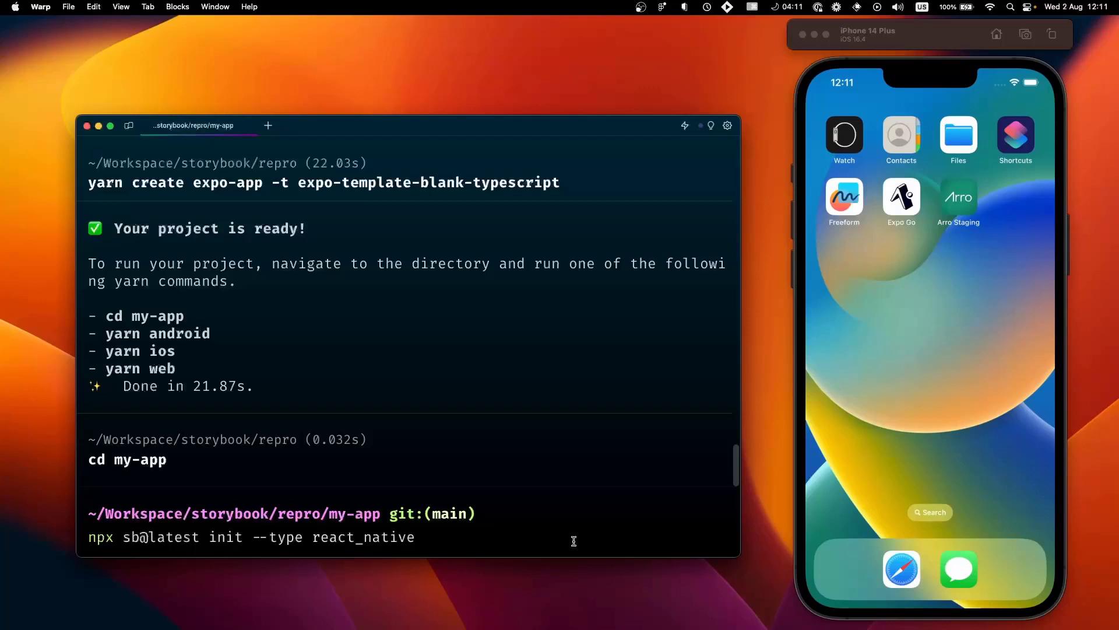
{"action": "key", "text": "Return"}
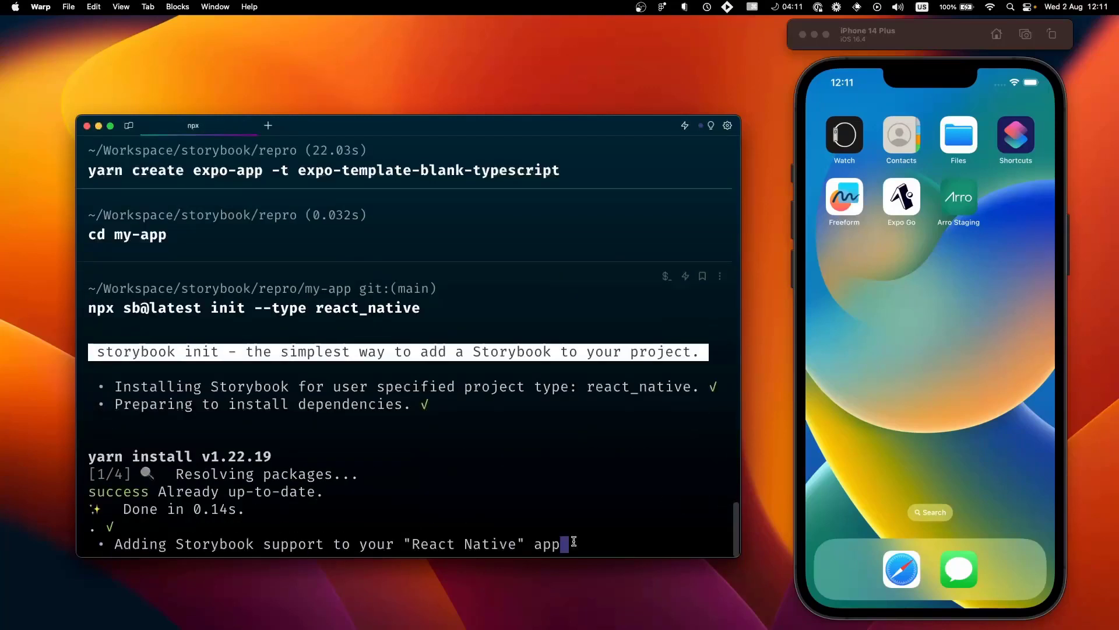
{"action": "mouse_move", "coordinate": [464, 467]}
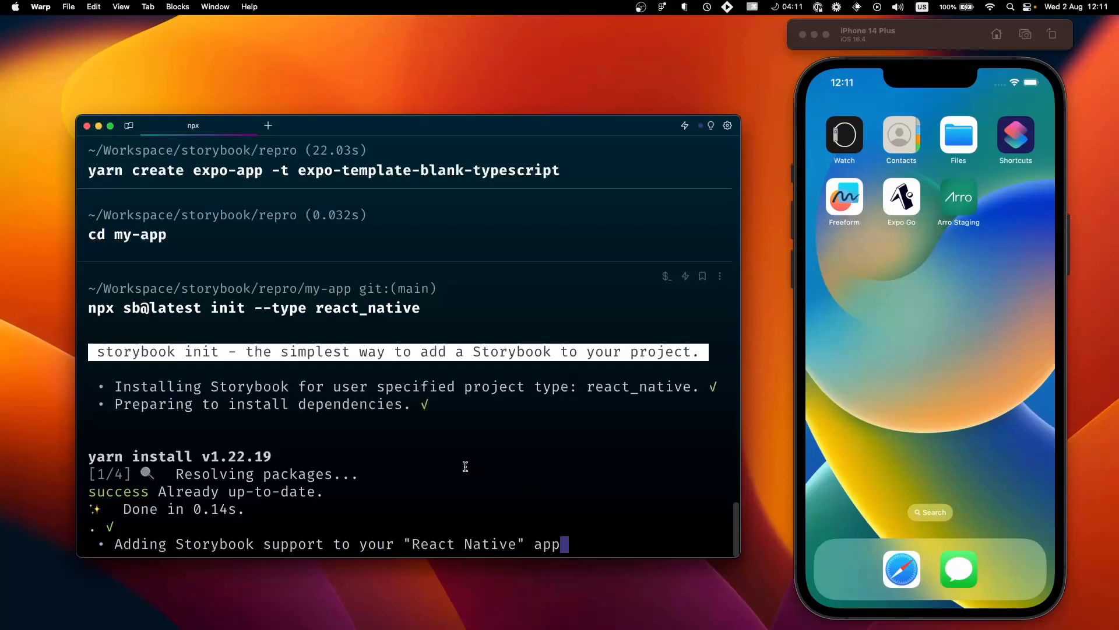
{"action": "mouse_move", "coordinate": [535, 480]}
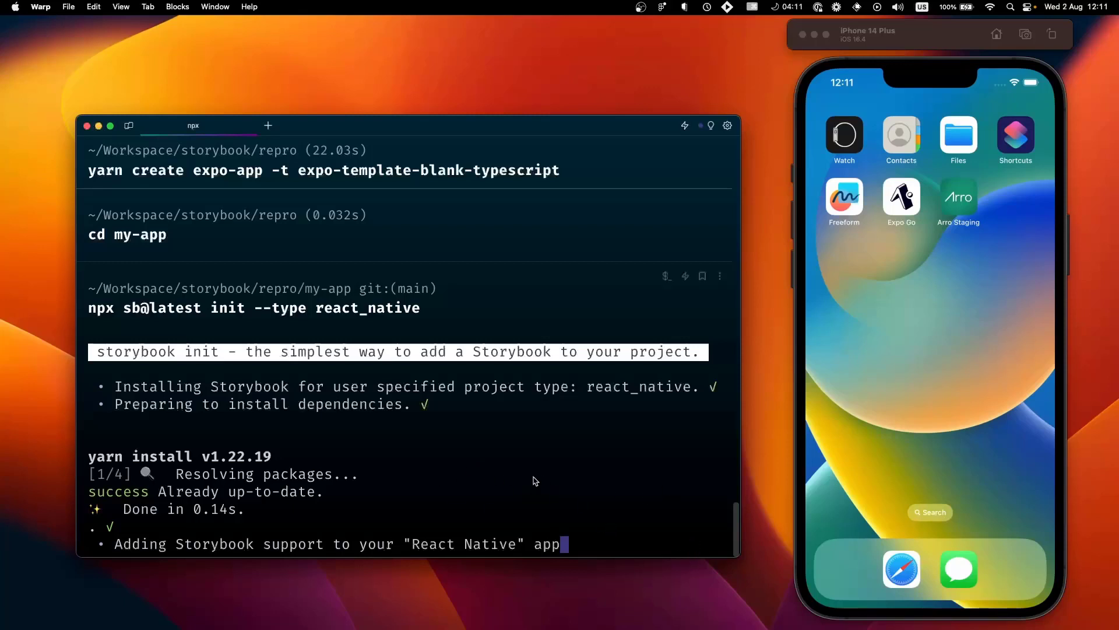
{"action": "mouse_move", "coordinate": [458, 481]}
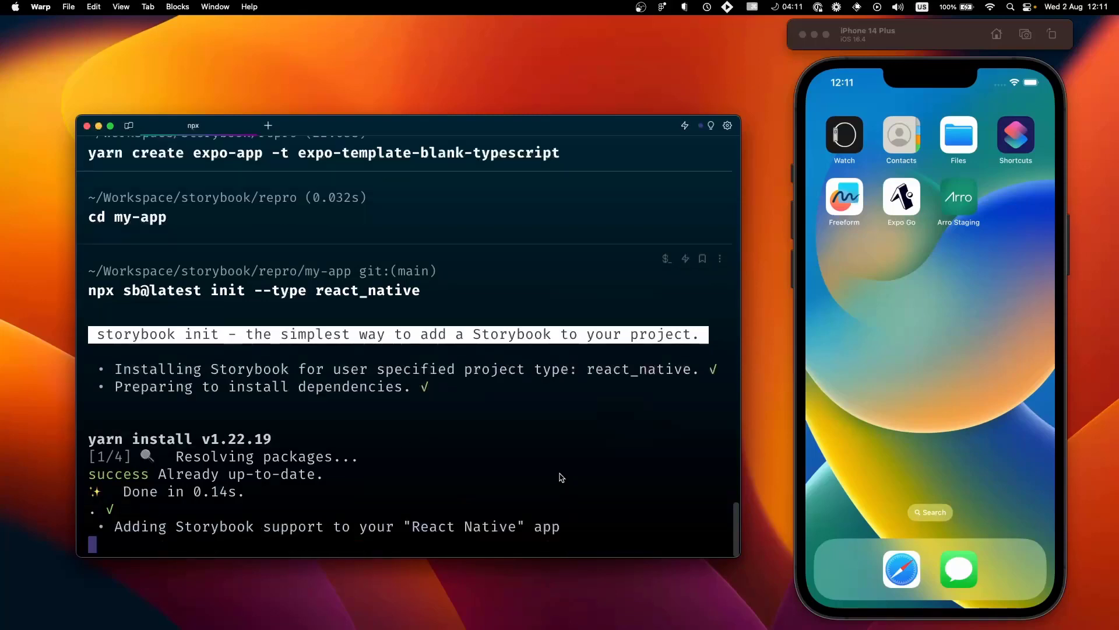
{"action": "mouse_move", "coordinate": [367, 475]}
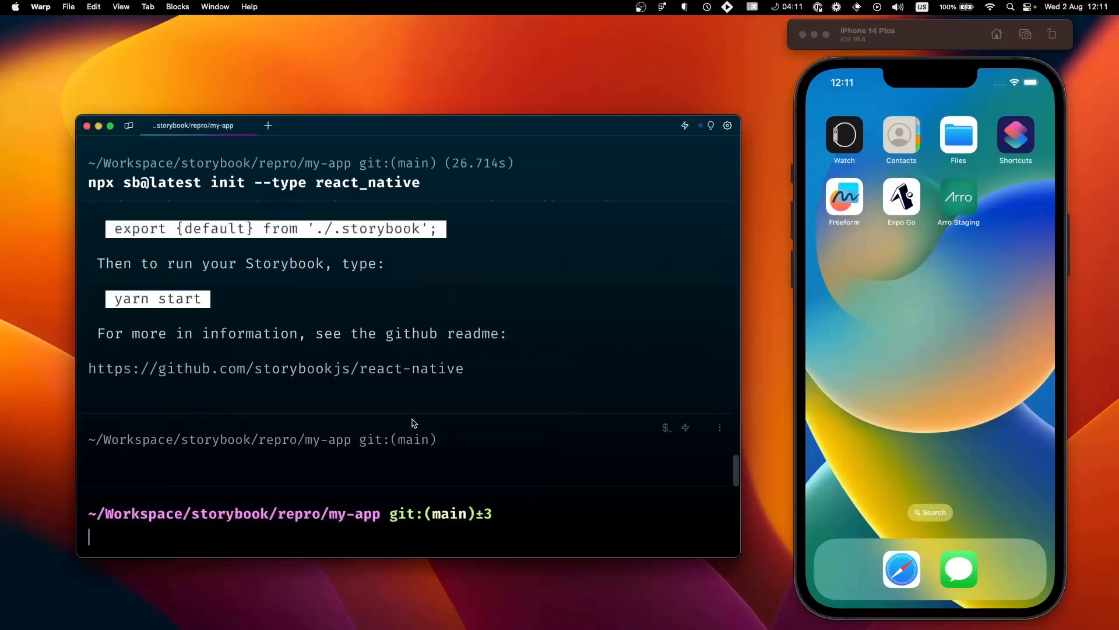
Step: Review the Storybook setup notes, then launch VS Code on my-app with 'code .'
{"action": "scroll", "scroll_direction": "up", "scroll_amount": 3}
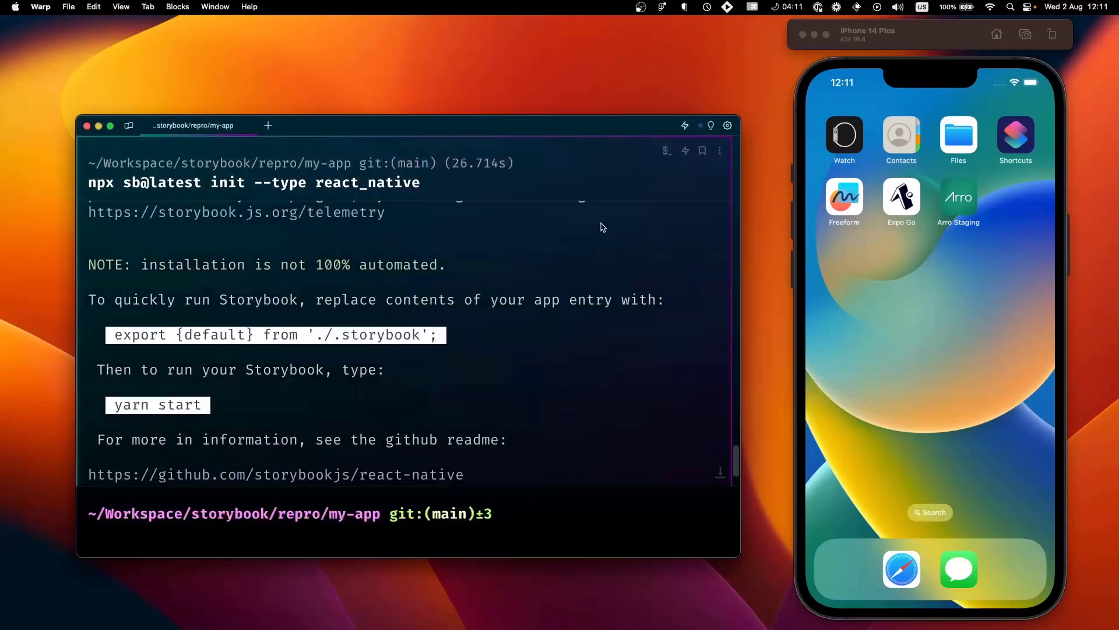
{"action": "mouse_move", "coordinate": [663, 287]}
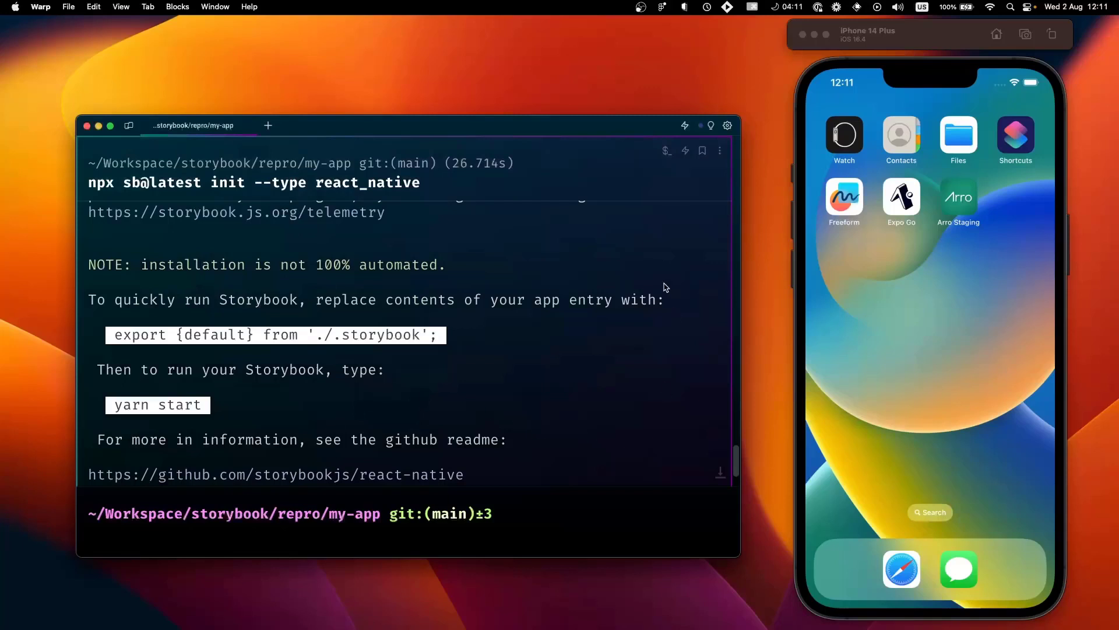
{"action": "mouse_move", "coordinate": [557, 257]}
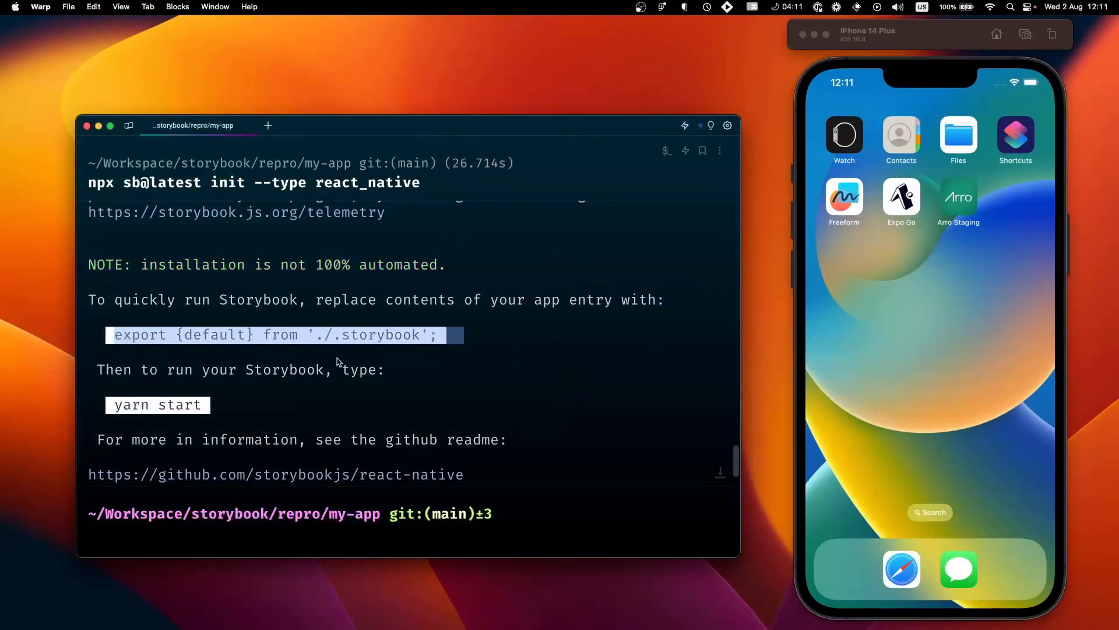
{"action": "mouse_move", "coordinate": [482, 469]}
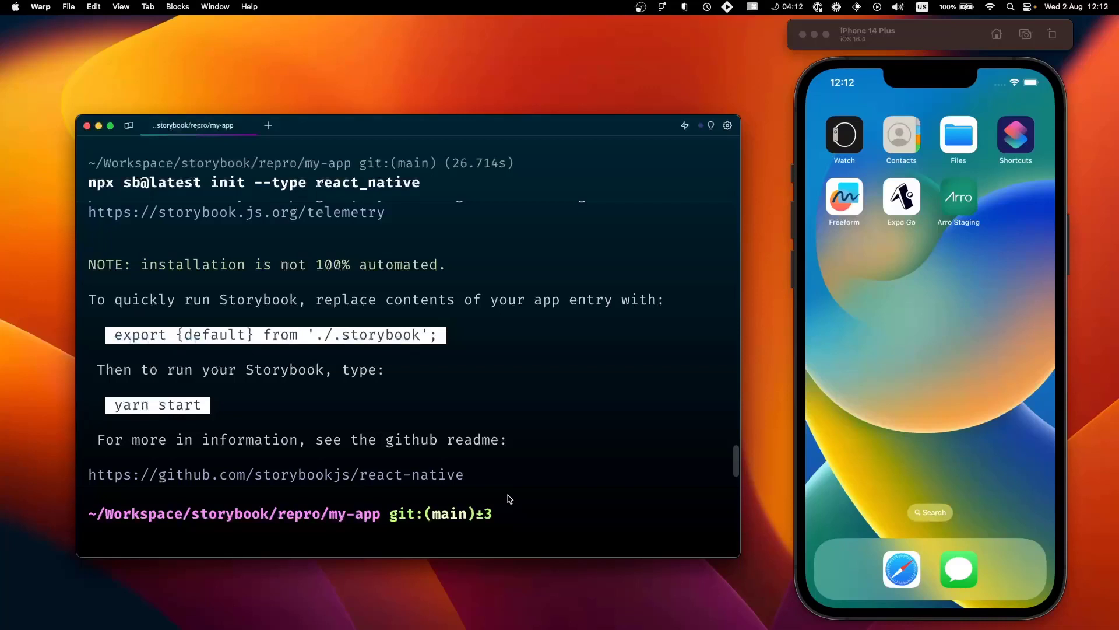
{"action": "mouse_move", "coordinate": [309, 532]}
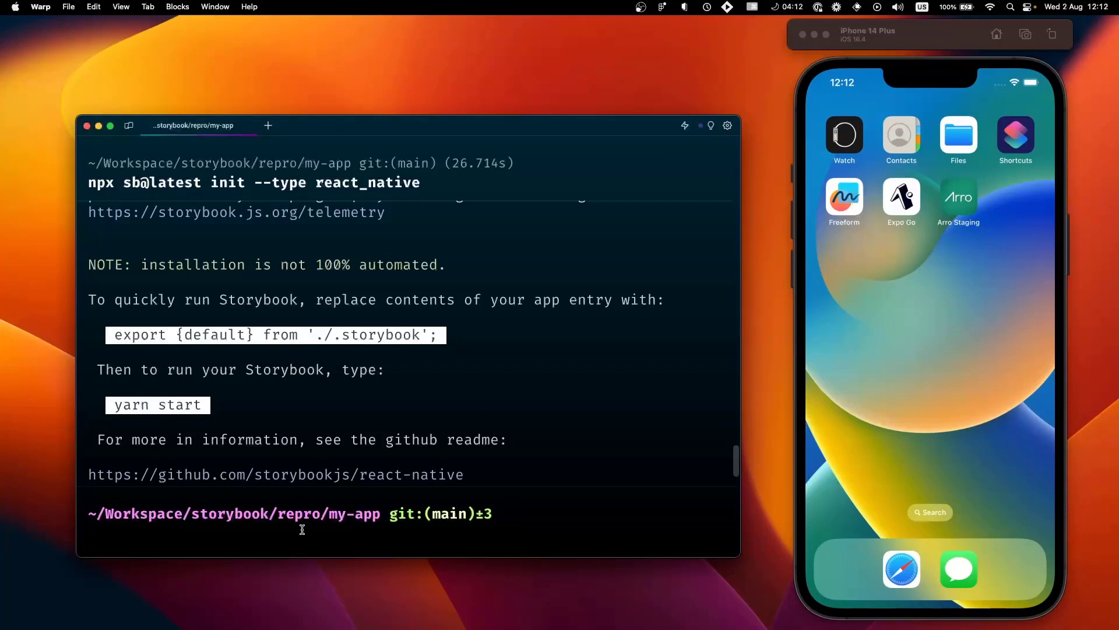
{"action": "type", "text": "cd my-app"}
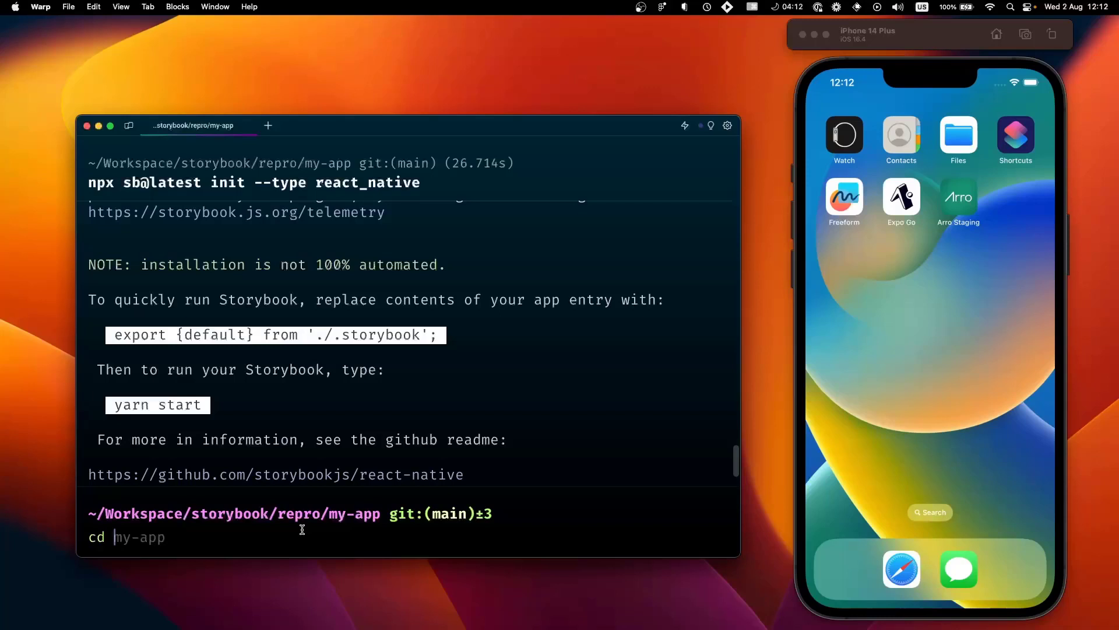
{"action": "type", "text": "code ,"}
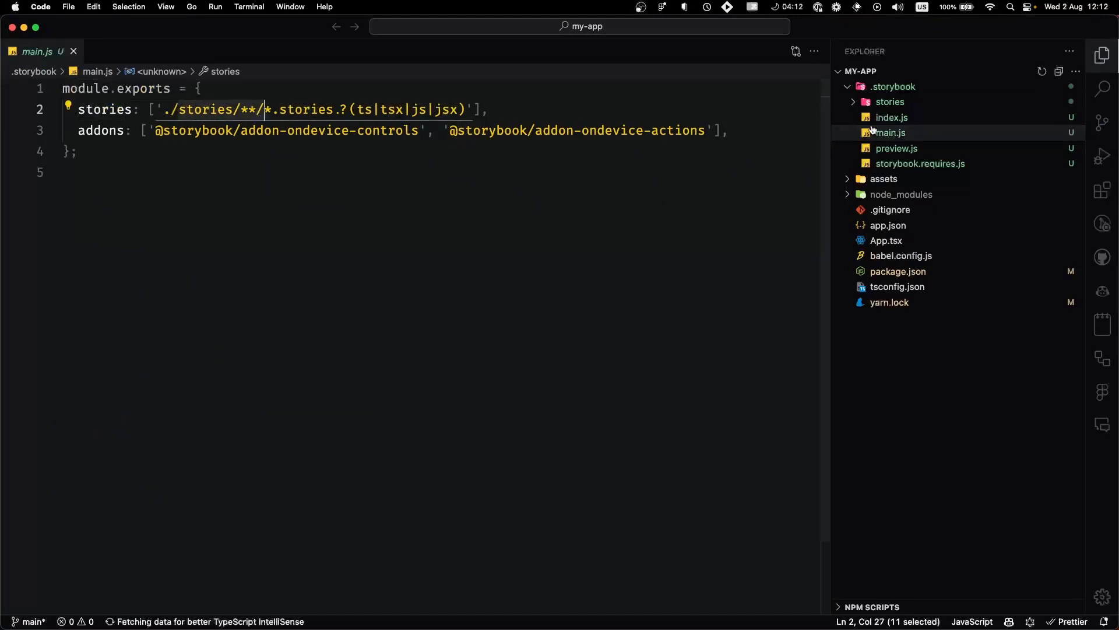
{"action": "mouse_move", "coordinate": [890, 132]}
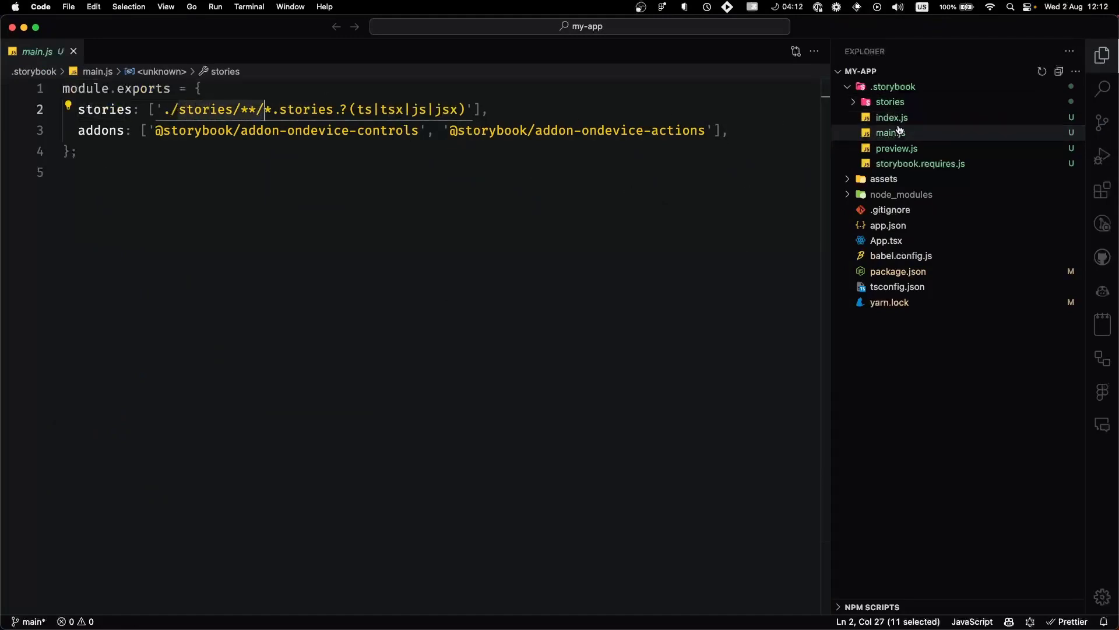
{"action": "mouse_move", "coordinate": [892, 117]}
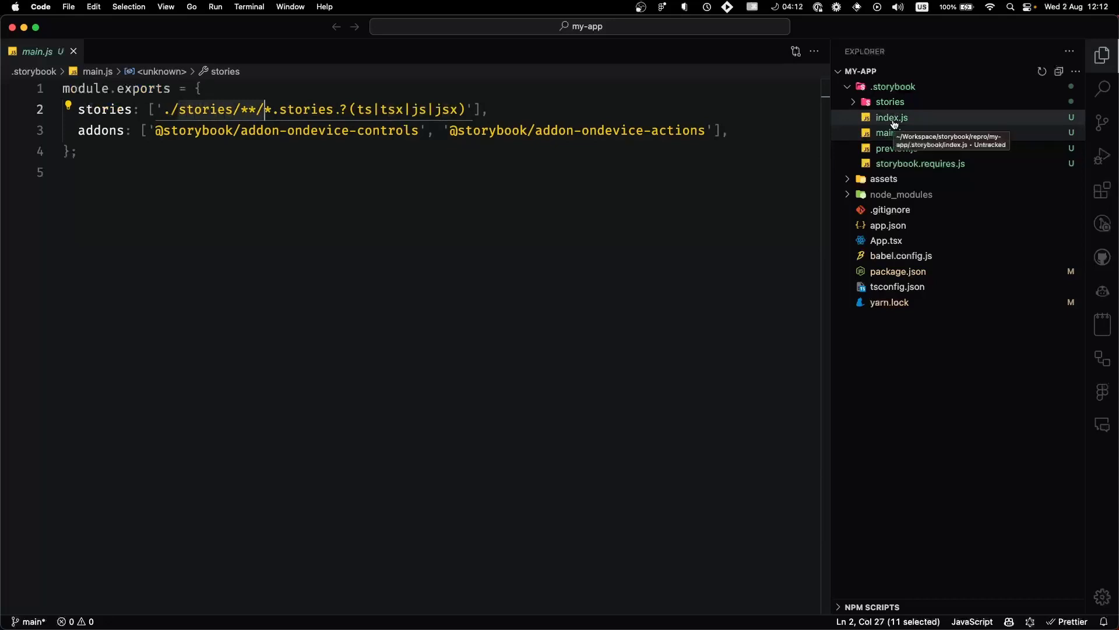
Step: Review .storybook index.js and storybook.requires.js, then show preview.js with its control matchers
{"action": "left_click", "coordinate": [890, 117]}
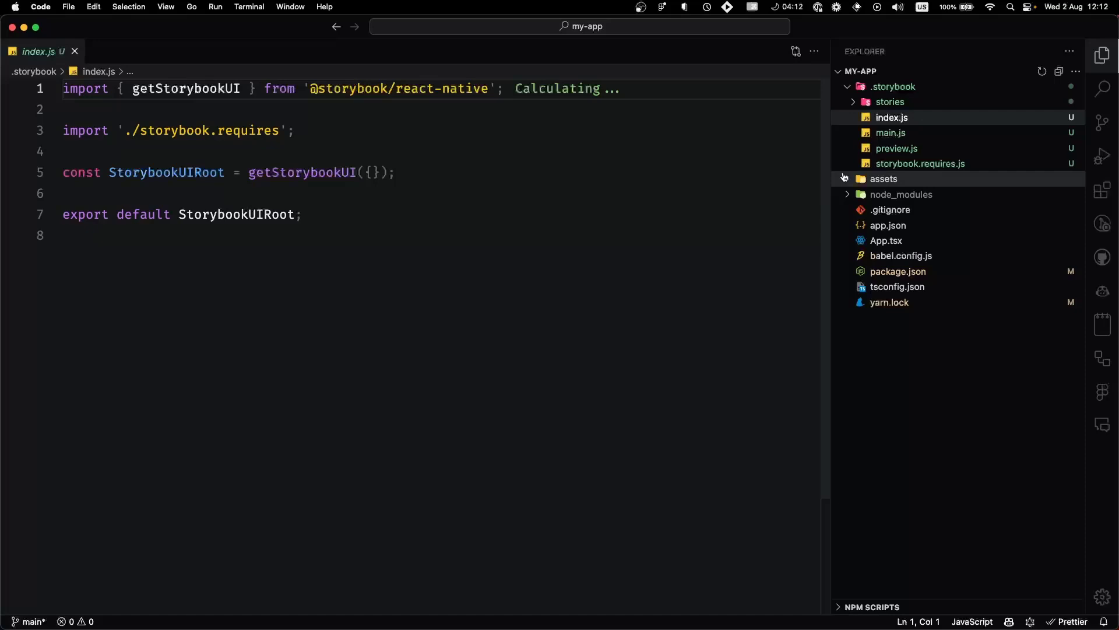
{"action": "left_click", "coordinate": [920, 164]}
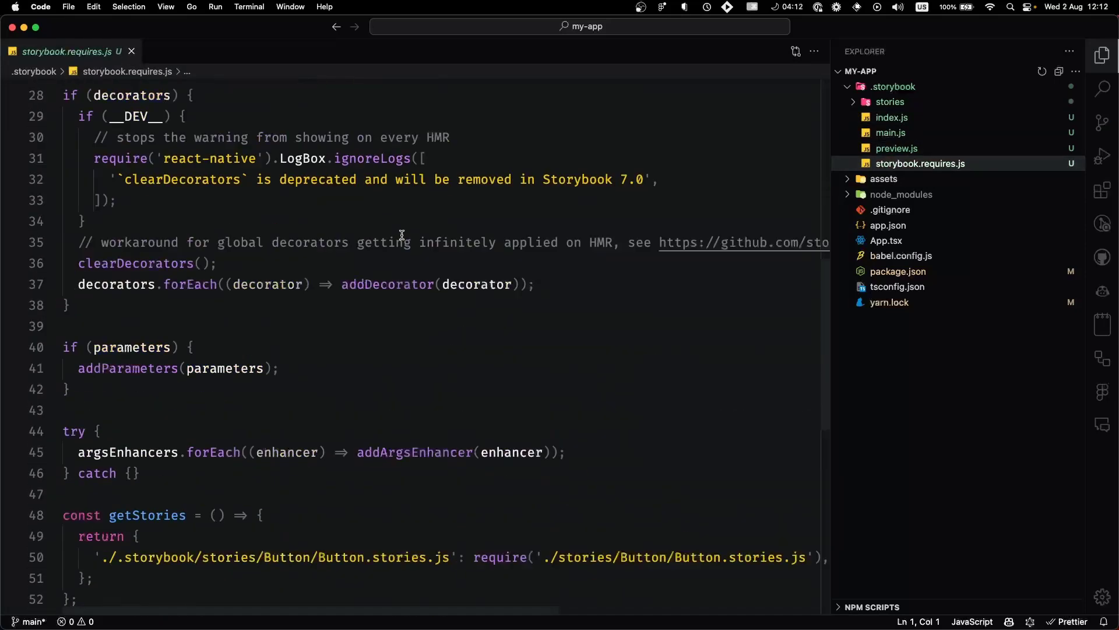
{"action": "scroll", "scroll_direction": "down", "scroll_amount": 3}
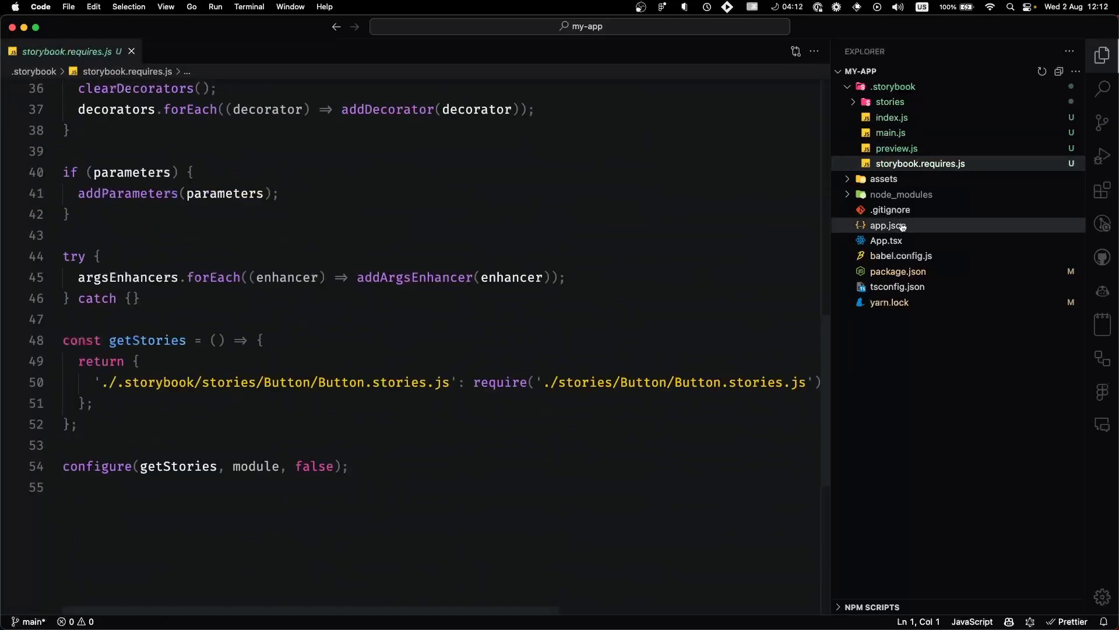
{"action": "mouse_move", "coordinate": [726, 322]}
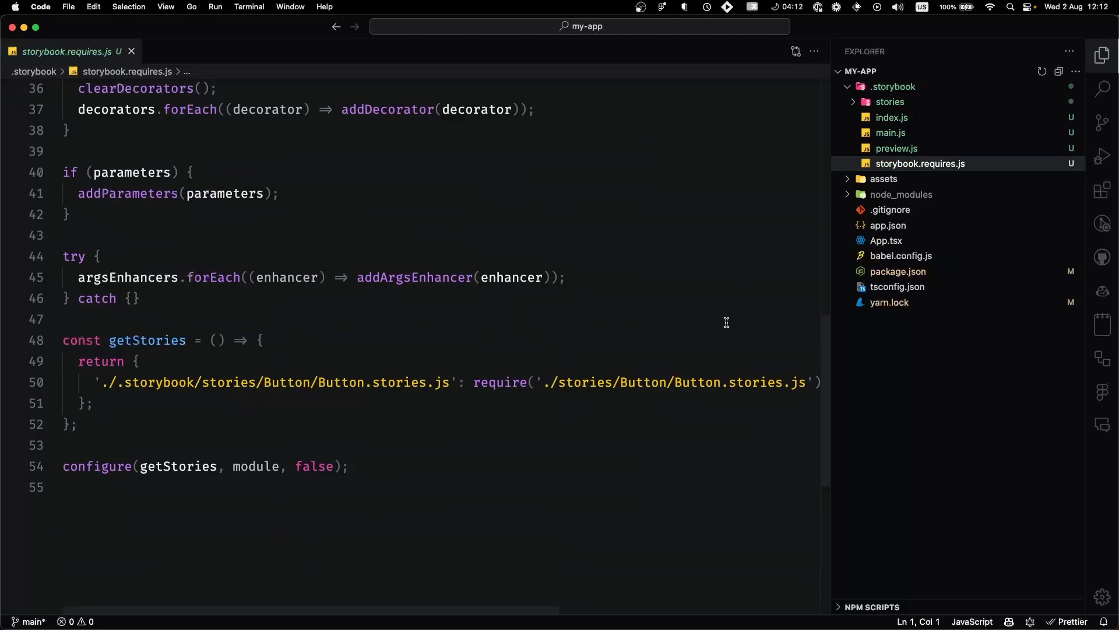
{"action": "mouse_move", "coordinate": [885, 157]}
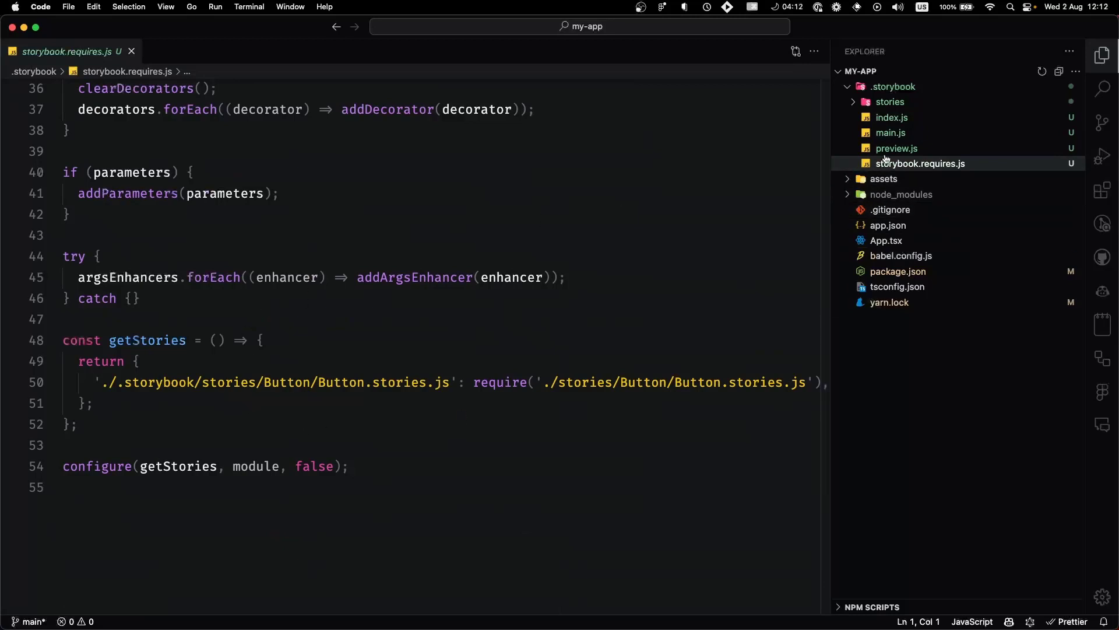
{"action": "left_click", "coordinate": [897, 148]}
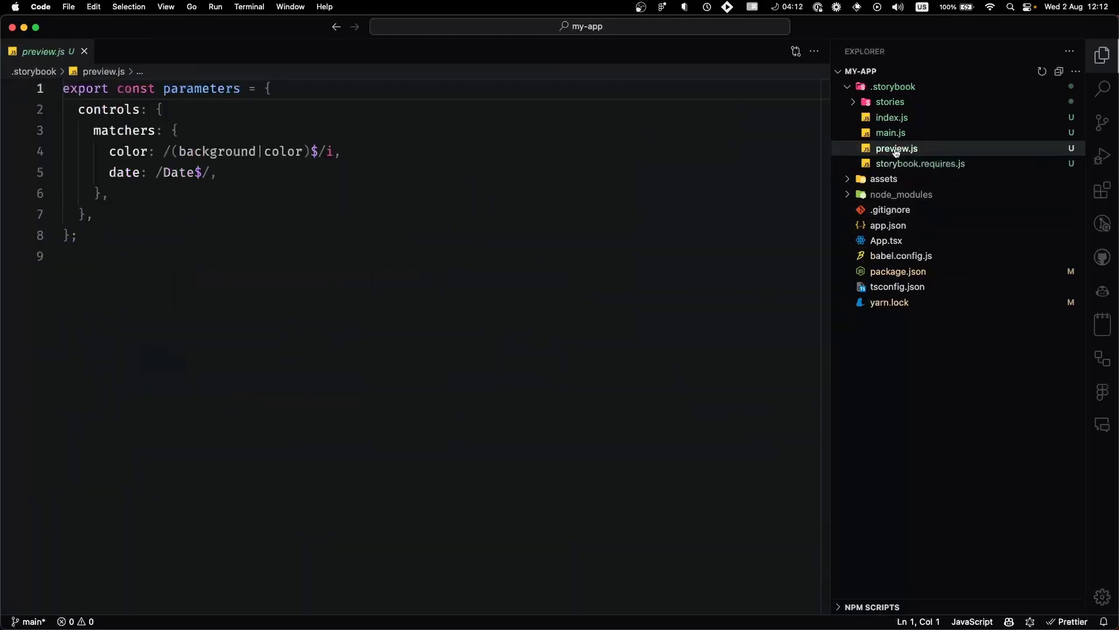
{"action": "mouse_move", "coordinate": [891, 133]}
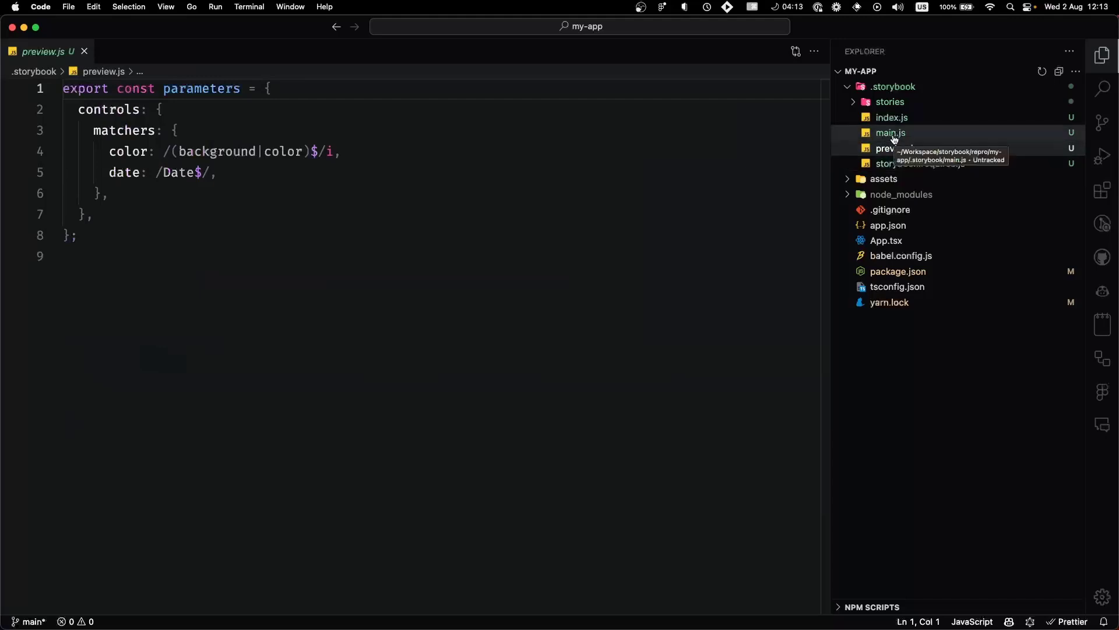
{"action": "mouse_move", "coordinate": [895, 148]}
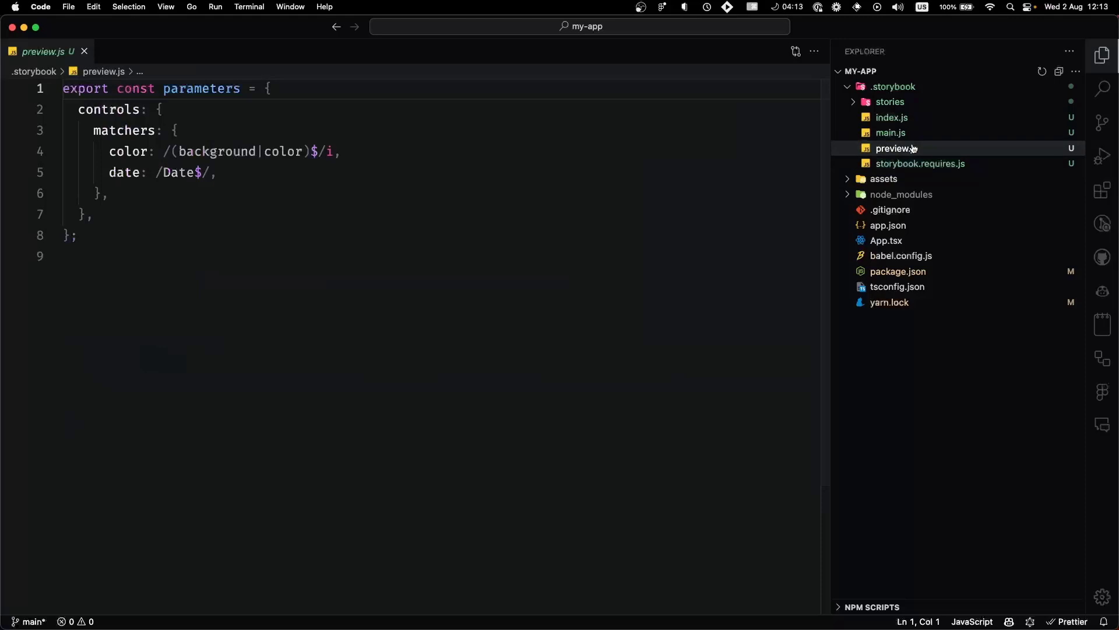
{"action": "mouse_move", "coordinate": [890, 133]}
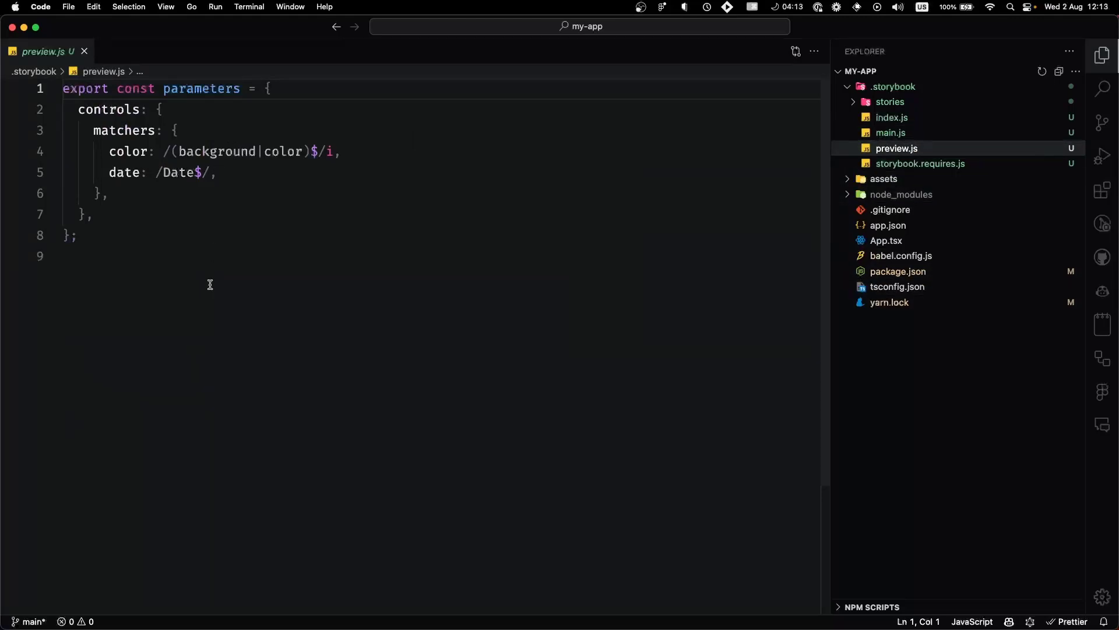
{"action": "mouse_move", "coordinate": [168, 306]}
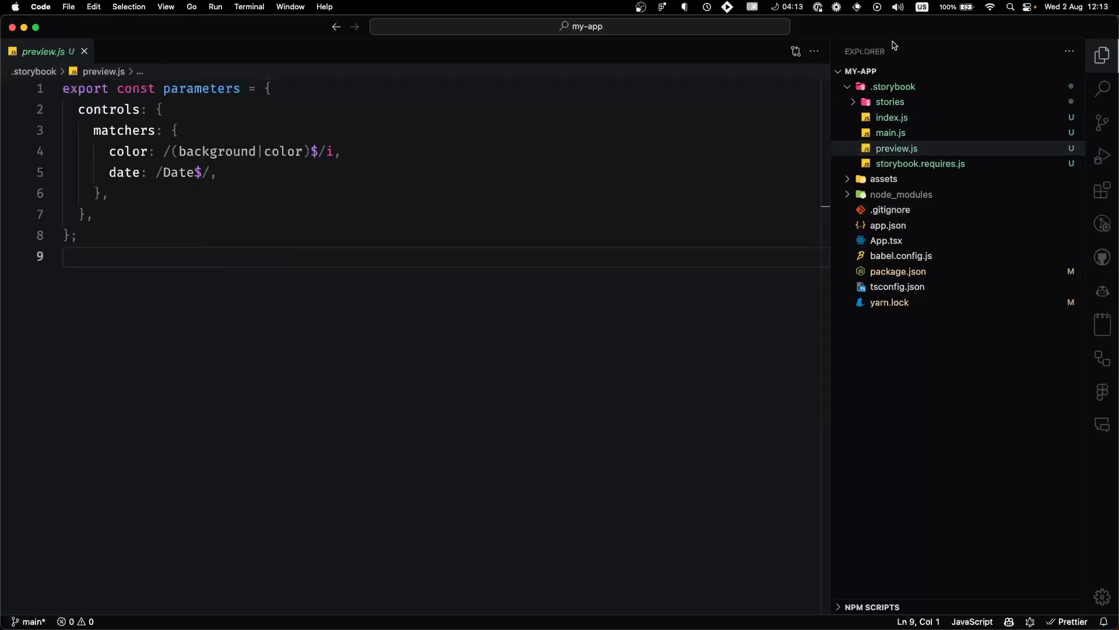
{"action": "mouse_move", "coordinate": [870, 193]}
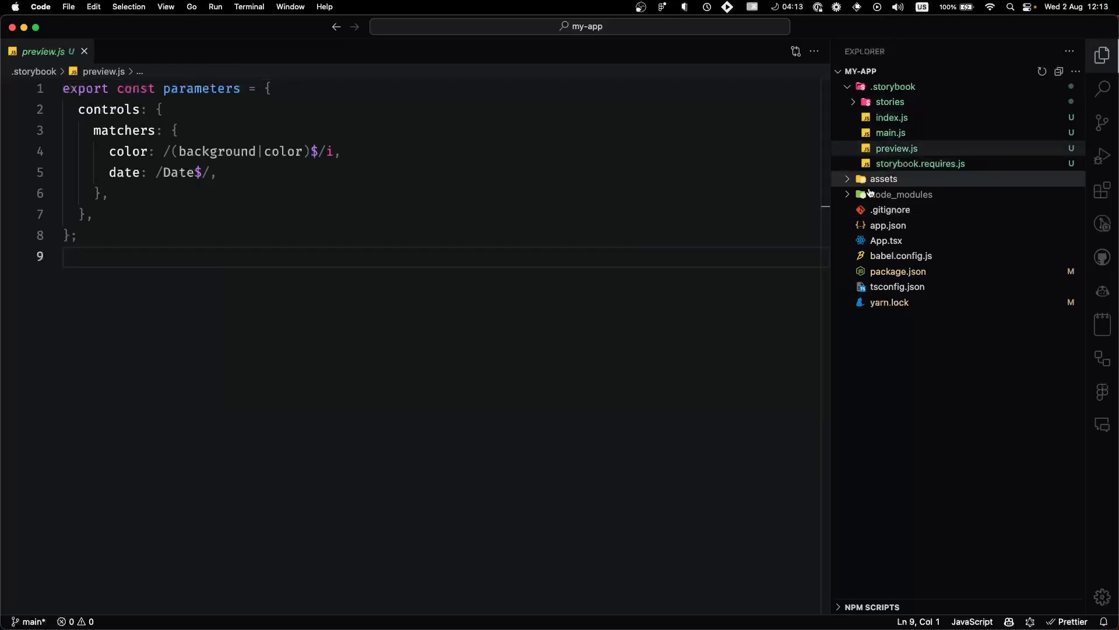
Step: In App.tsx add export {default} from './.storybook' and remove the __DEV__ conditional block
{"action": "left_click", "coordinate": [885, 240]}
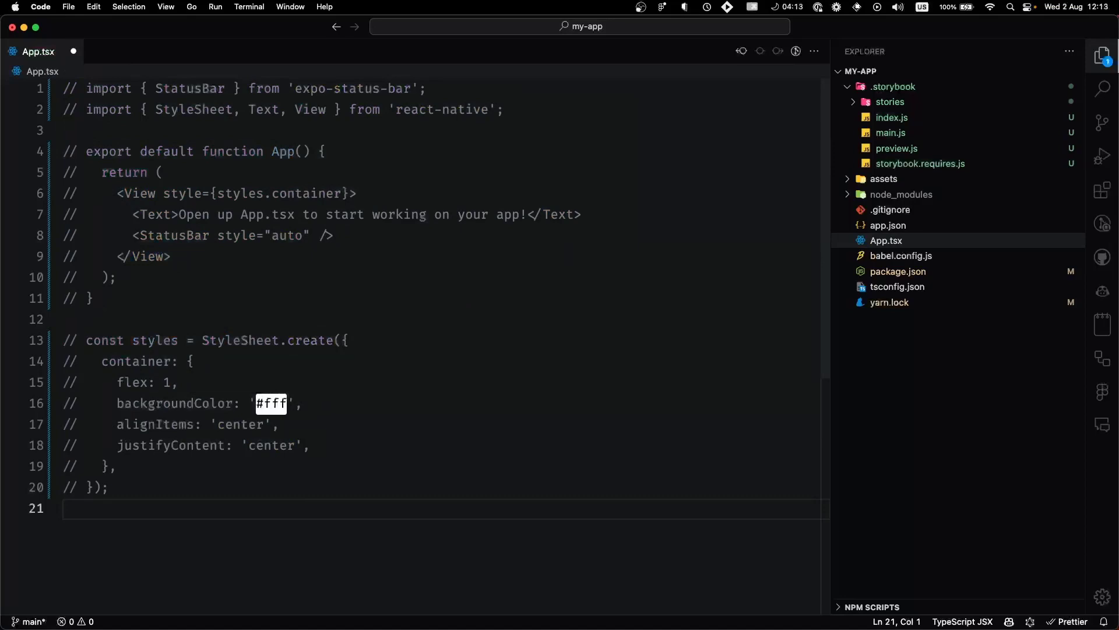
{"action": "type", "text": "export {default} from './.storybook';"}
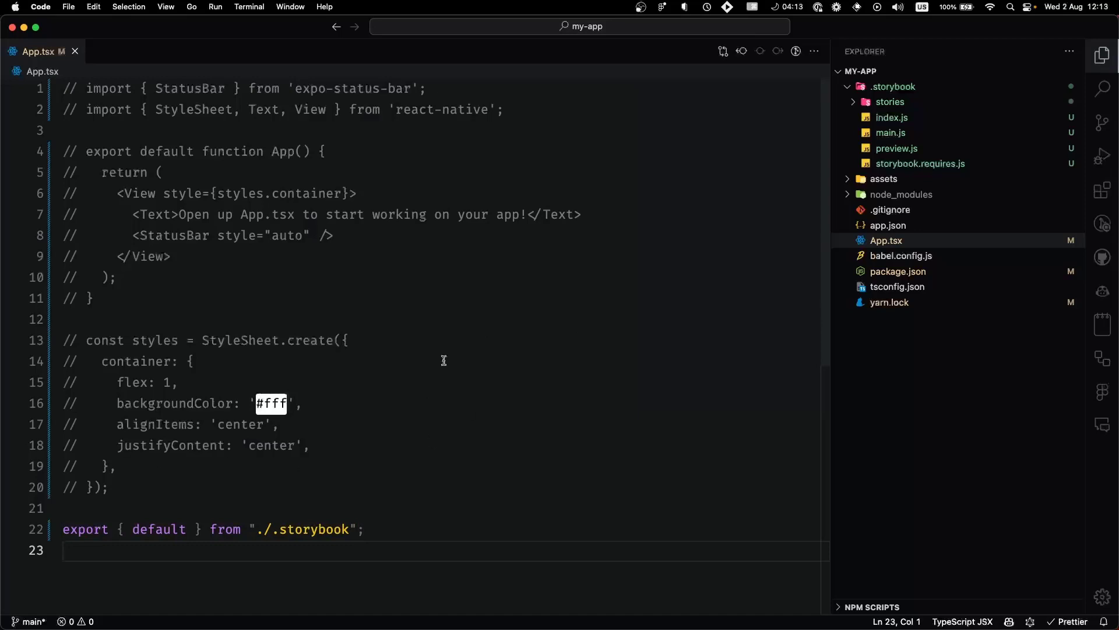
{"action": "mouse_move", "coordinate": [174, 491]}
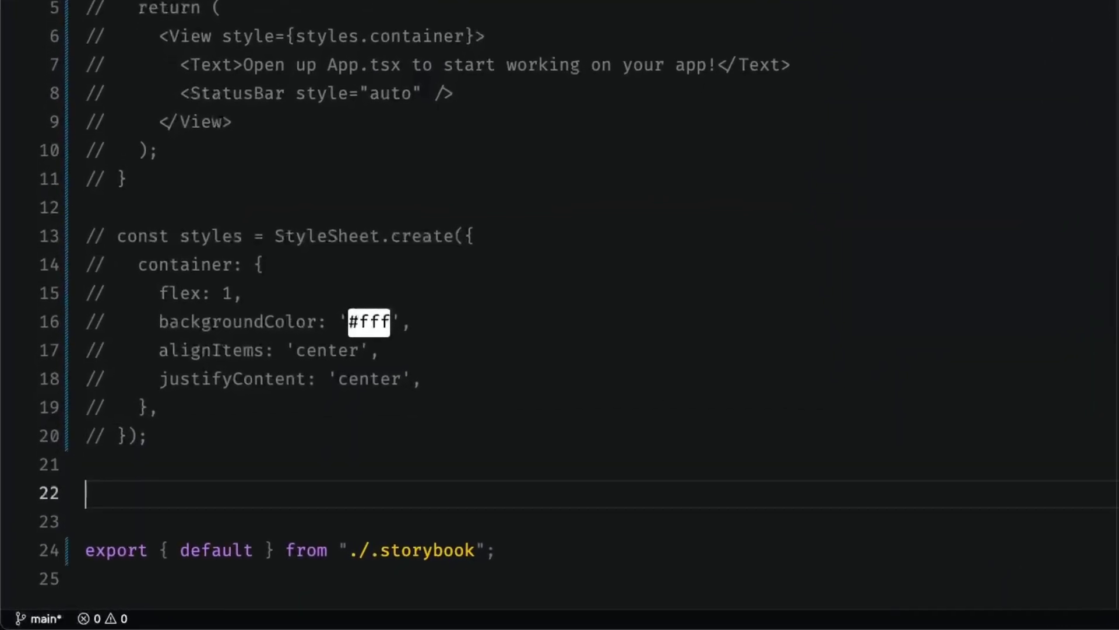
{"action": "type", "text": "if(__DEV__) {"}
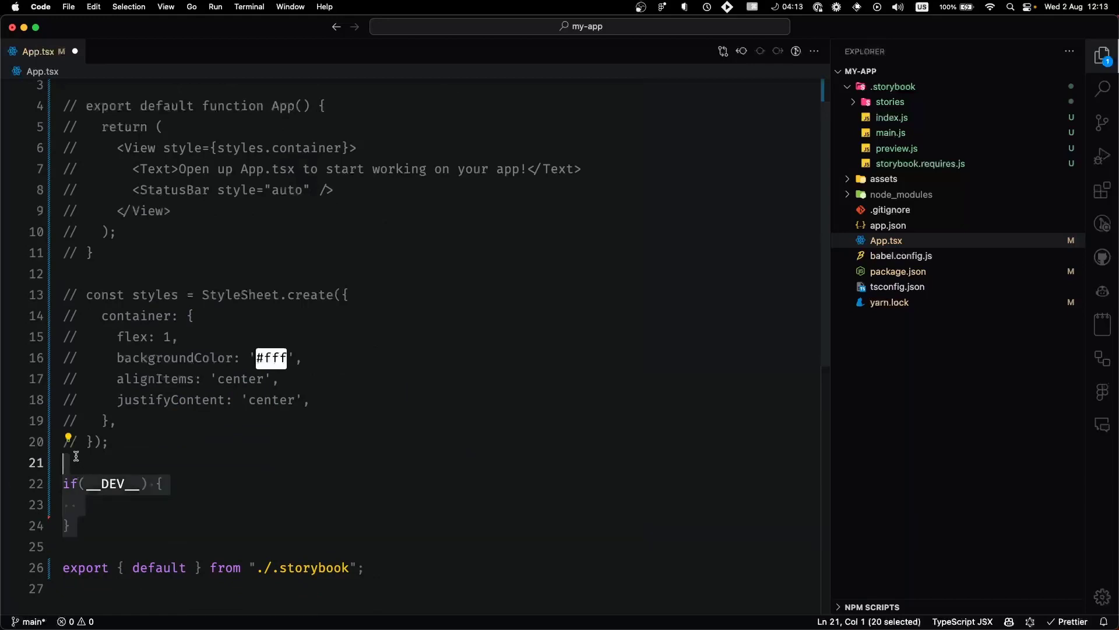
{"action": "key", "text": "Backspace"}
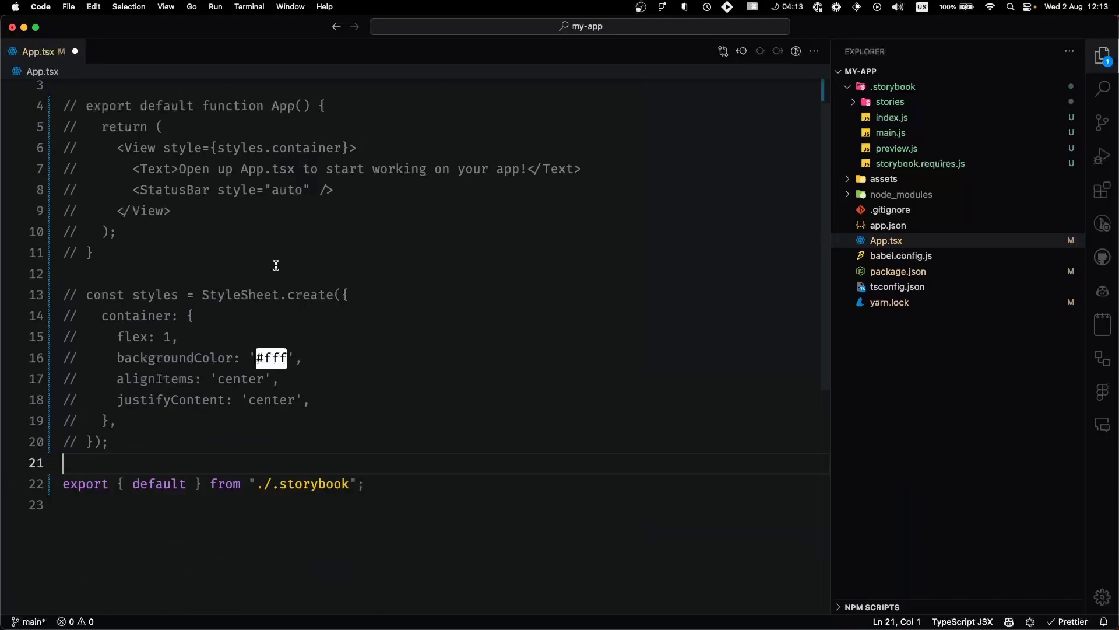
{"action": "scroll", "scroll_direction": "up", "scroll_amount": 3}
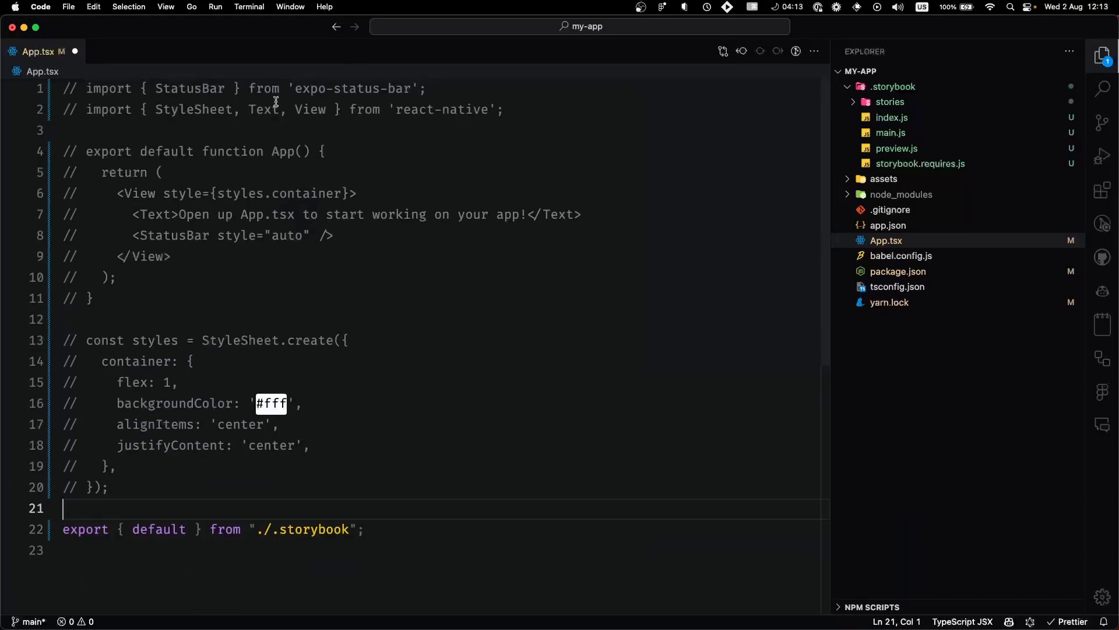
{"action": "mouse_move", "coordinate": [361, 172]}
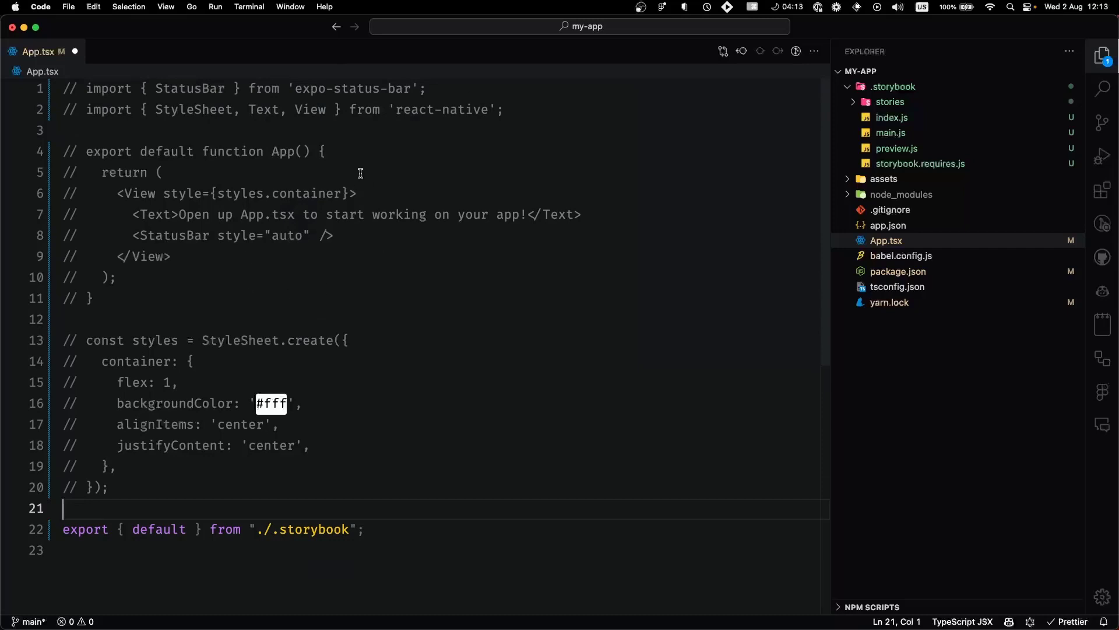
{"action": "mouse_move", "coordinate": [864, 360]}
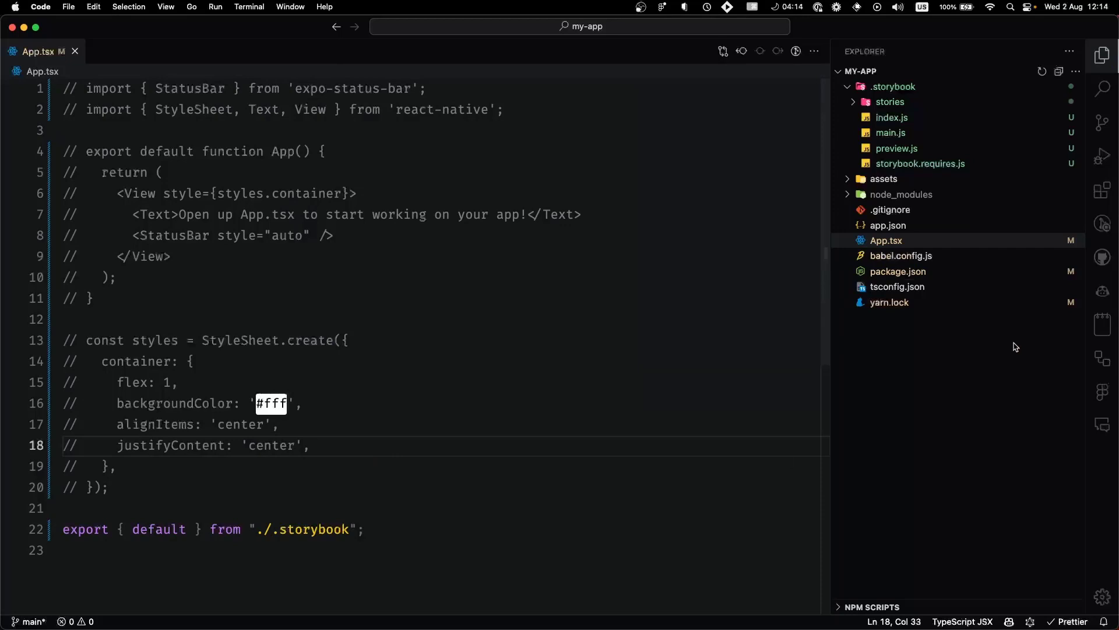
{"action": "left_click", "coordinate": [91, 298]}
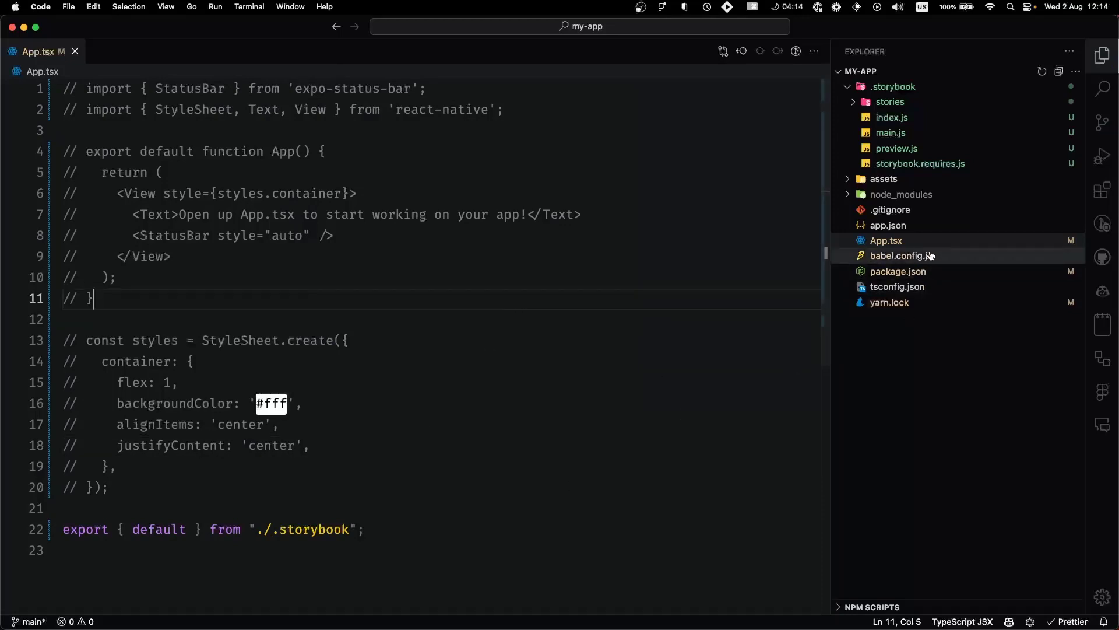
{"action": "mouse_move", "coordinate": [886, 241]}
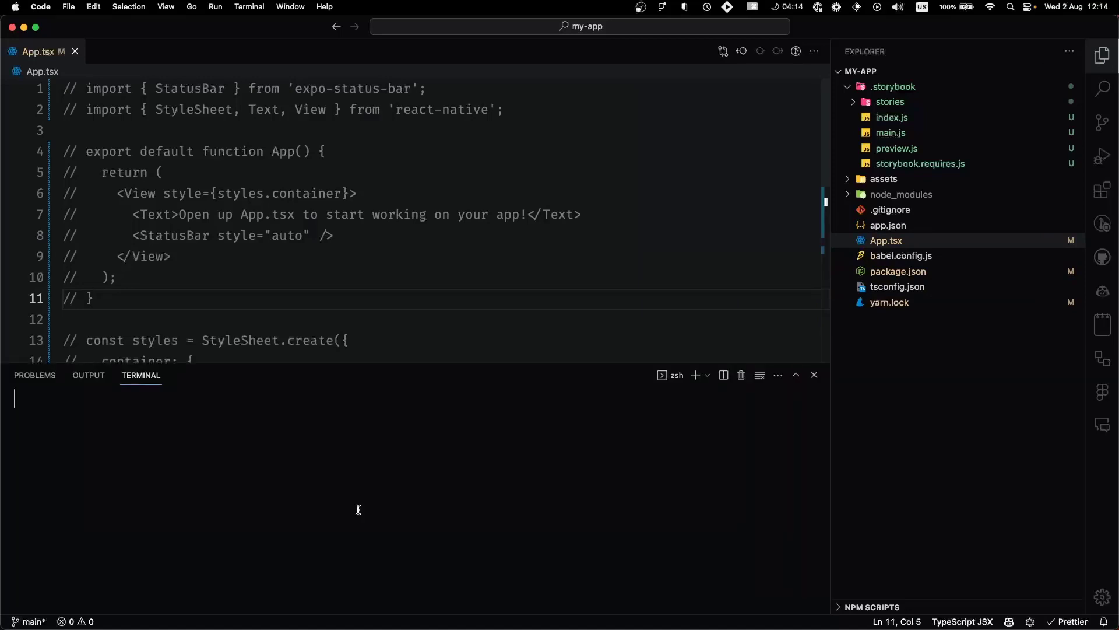
Step: Generate metro.config.js from the integrated terminal with the Expo customize command
{"action": "type", "text": "npx sb@latest init --type react_native"}
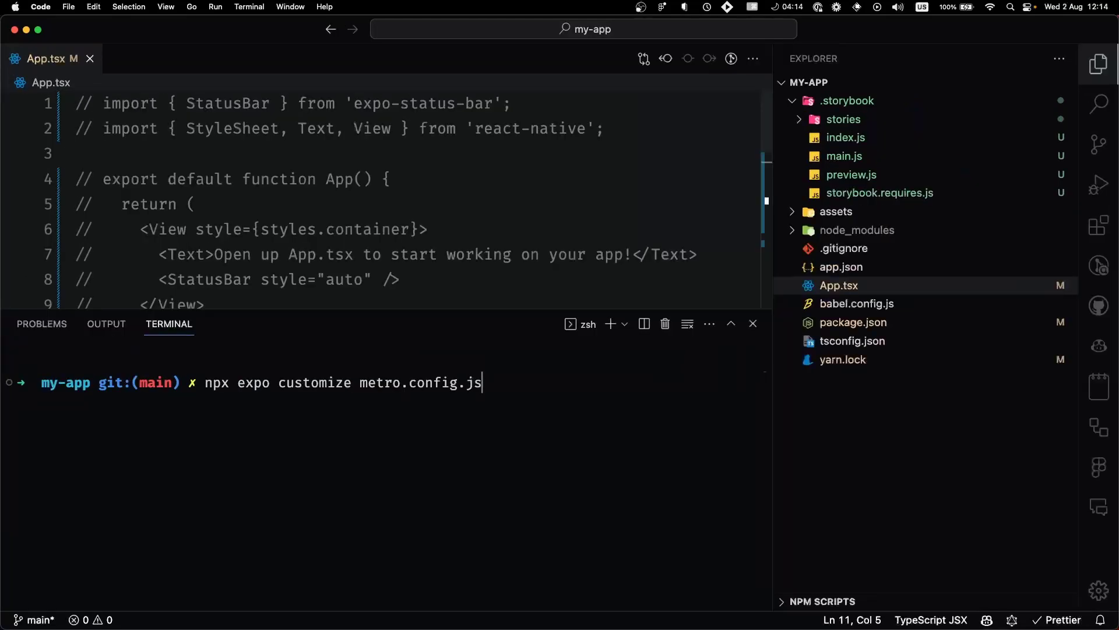
{"action": "mouse_move", "coordinate": [491, 387]}
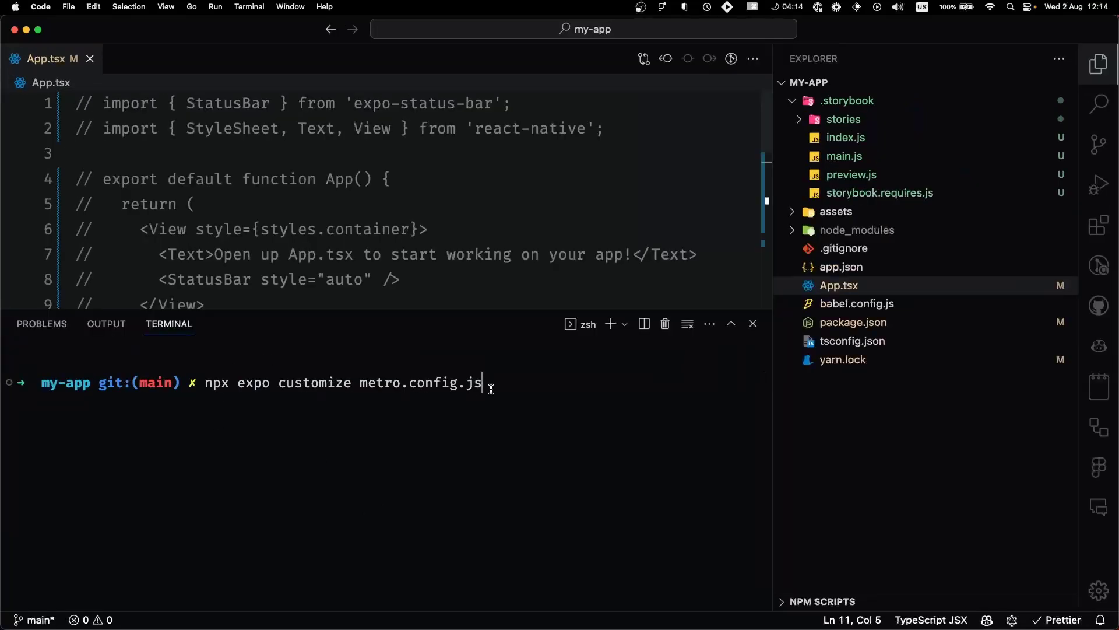
{"action": "key", "text": "Return"}
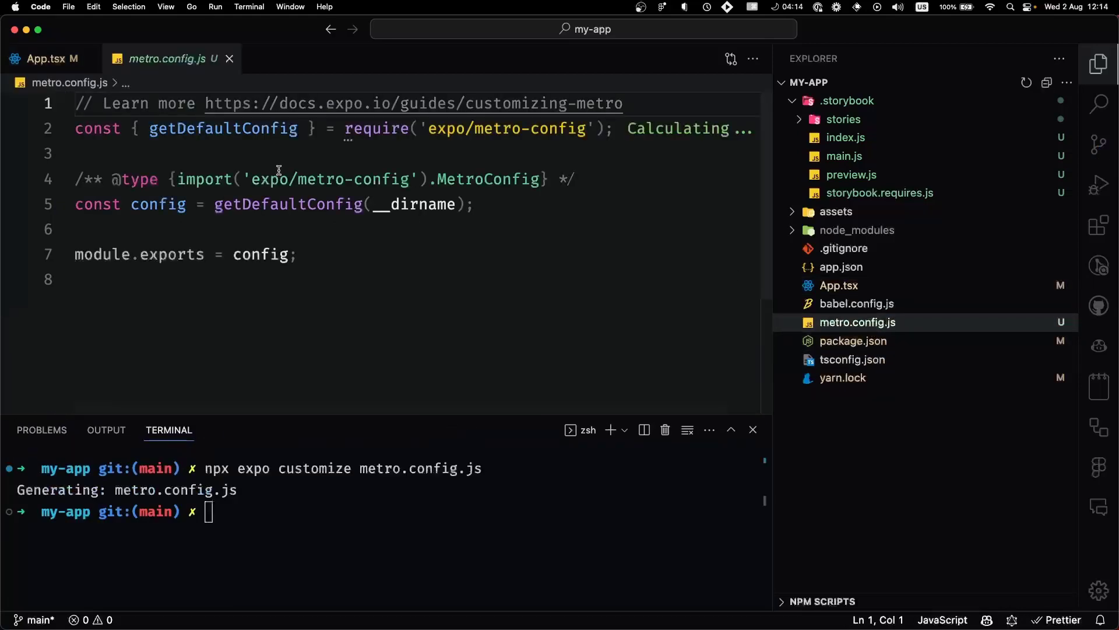
Step: Add config.resolver.resolverMainFields.unshift('sbmodern') to metro.config.js and save it
{"action": "type", "text": "config"}
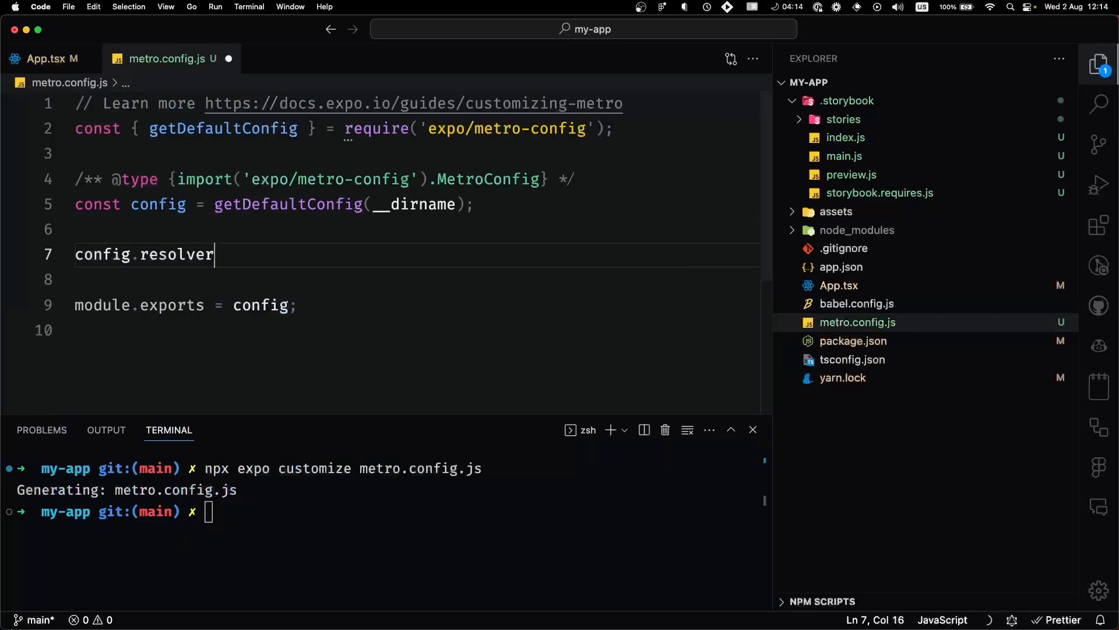
{"action": "type", "text": ".resolverMainFields = ['browser', 'module', 'main'];"}
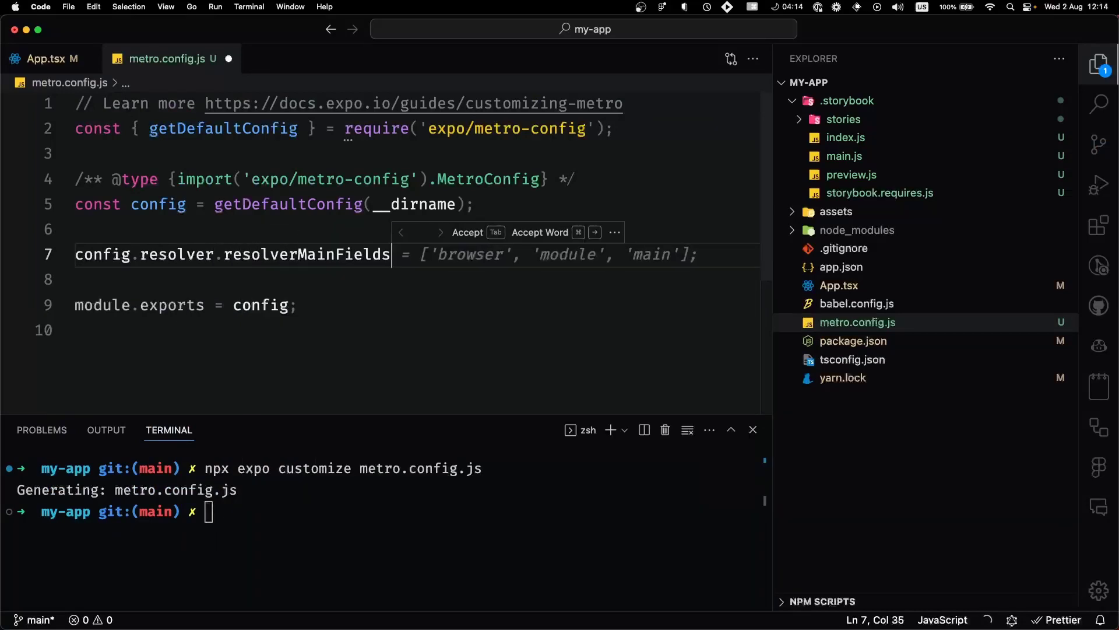
{"action": "type", "text": "."}
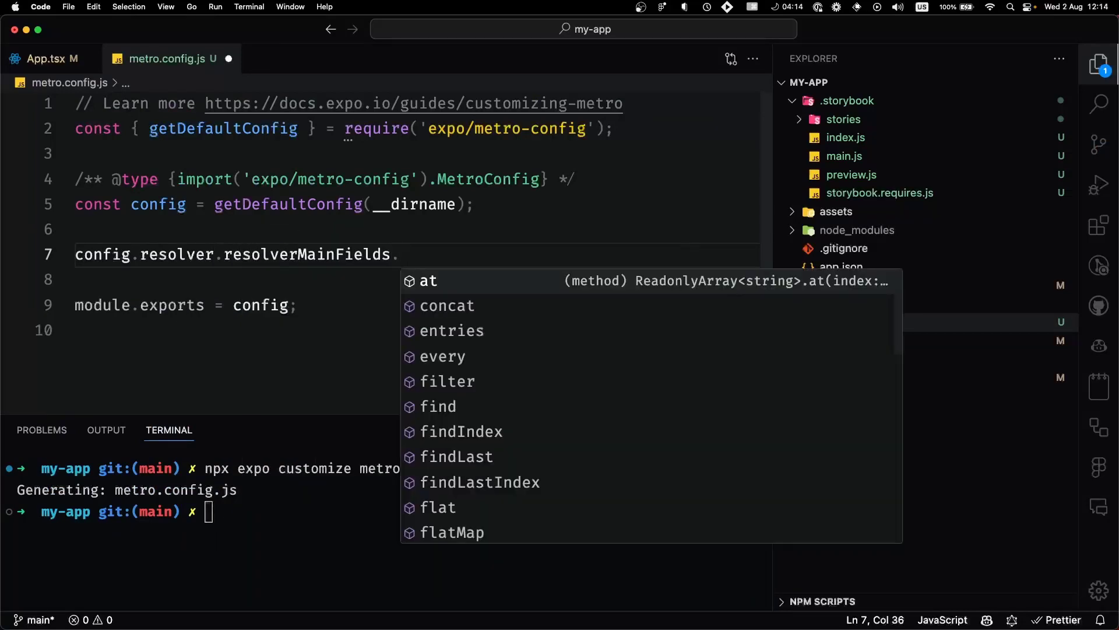
{"action": "type", "text": "unshift('sbmodern');"}
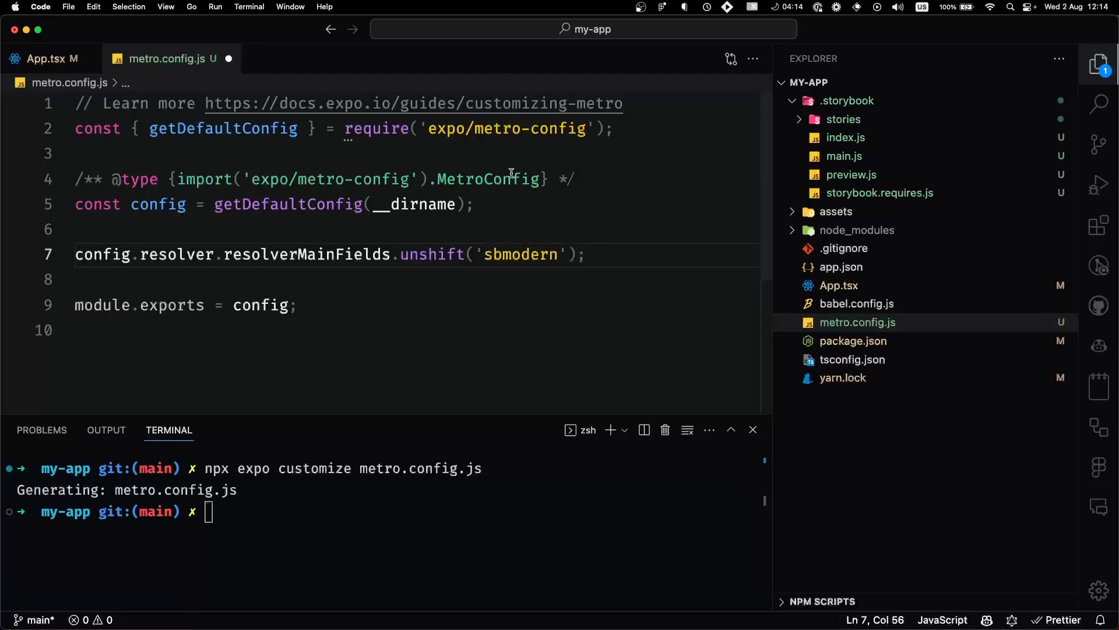
{"action": "left_click", "coordinate": [443, 254]}
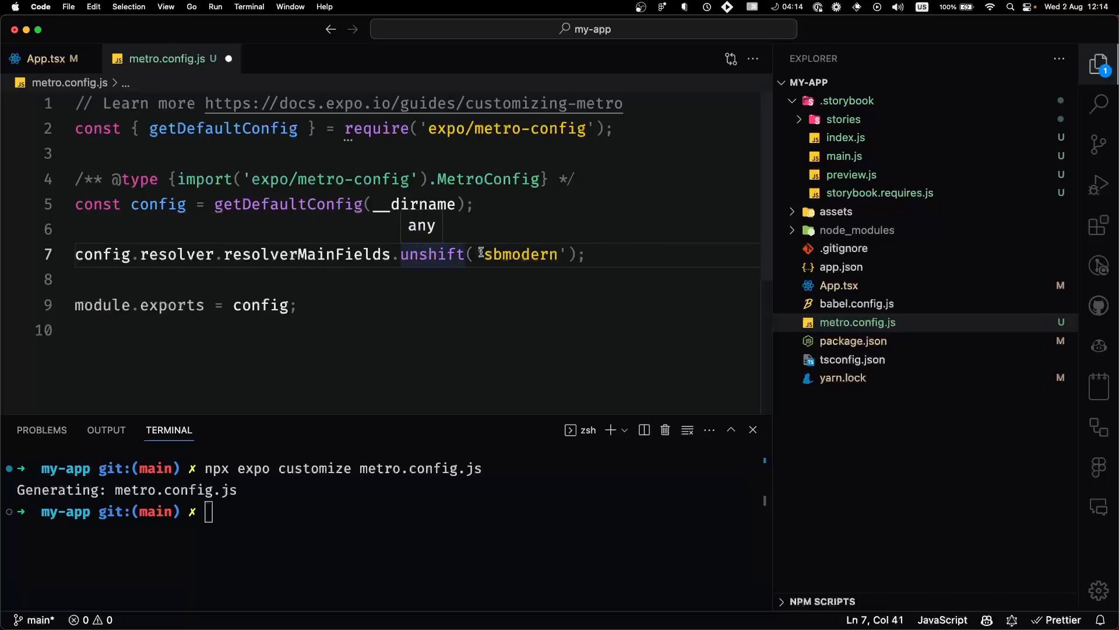
{"action": "left_click", "coordinate": [588, 255]}
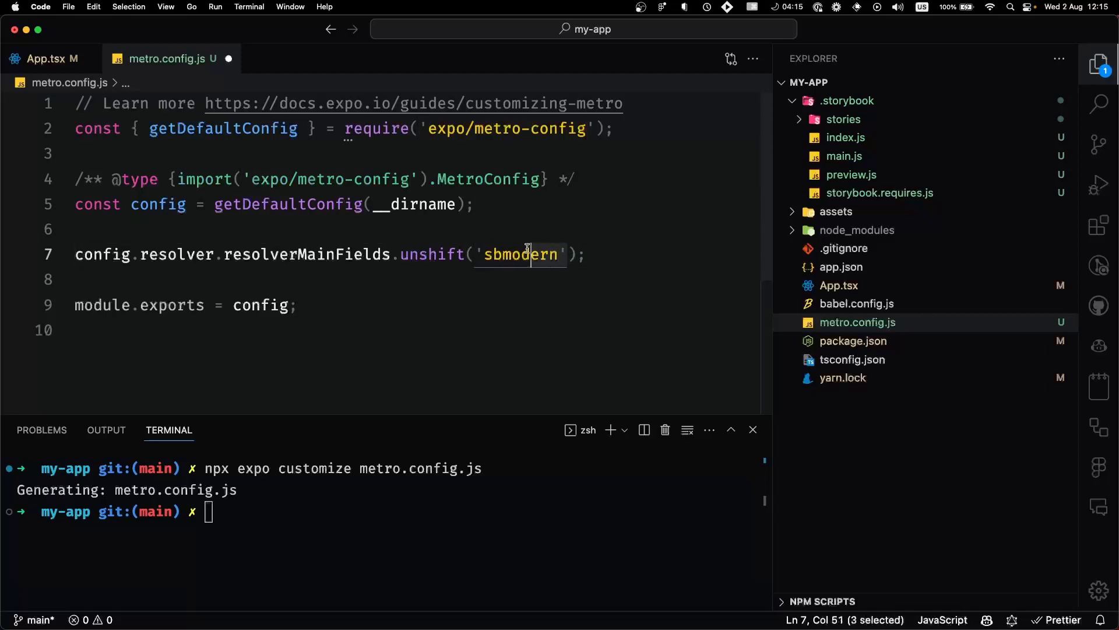
{"action": "left_click", "coordinate": [485, 255]}
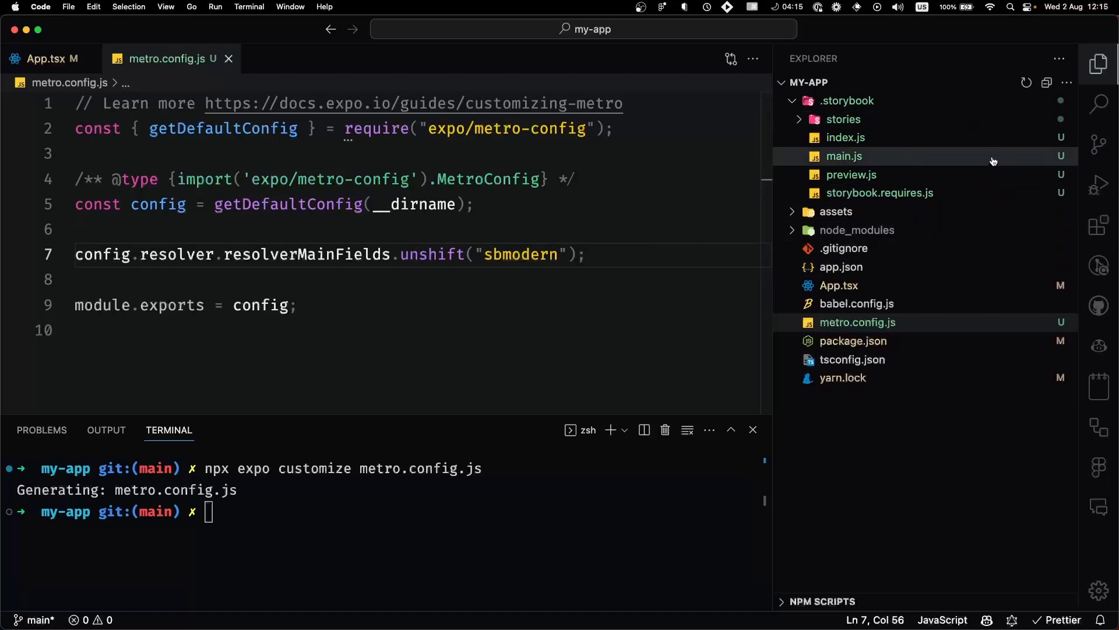
{"action": "type", "text": "yarn create expo-app -t expo-template-blank-typescript"}
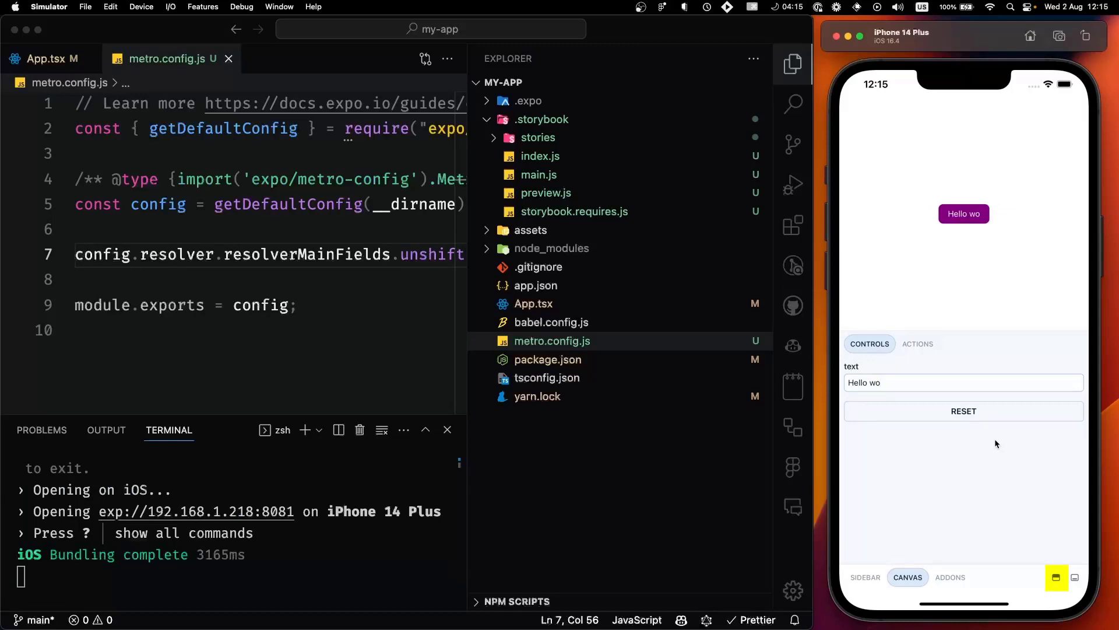
Step: Finish the text control as 'Hello world' so the purple button updates
{"action": "type", "text": "rld"}
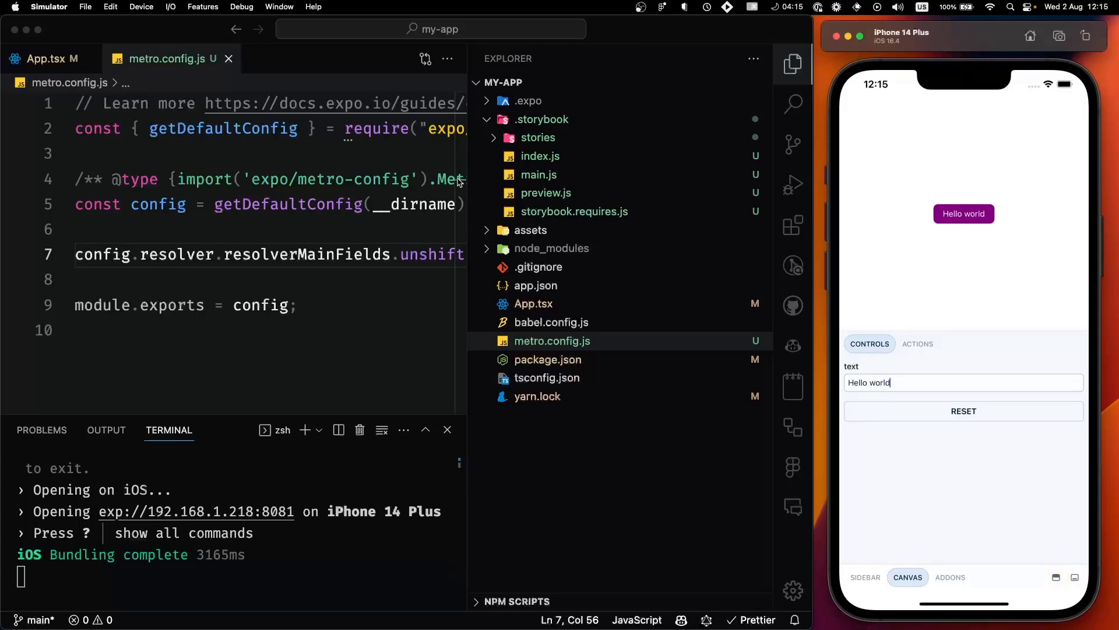
{"action": "mouse_move", "coordinate": [607, 200]}
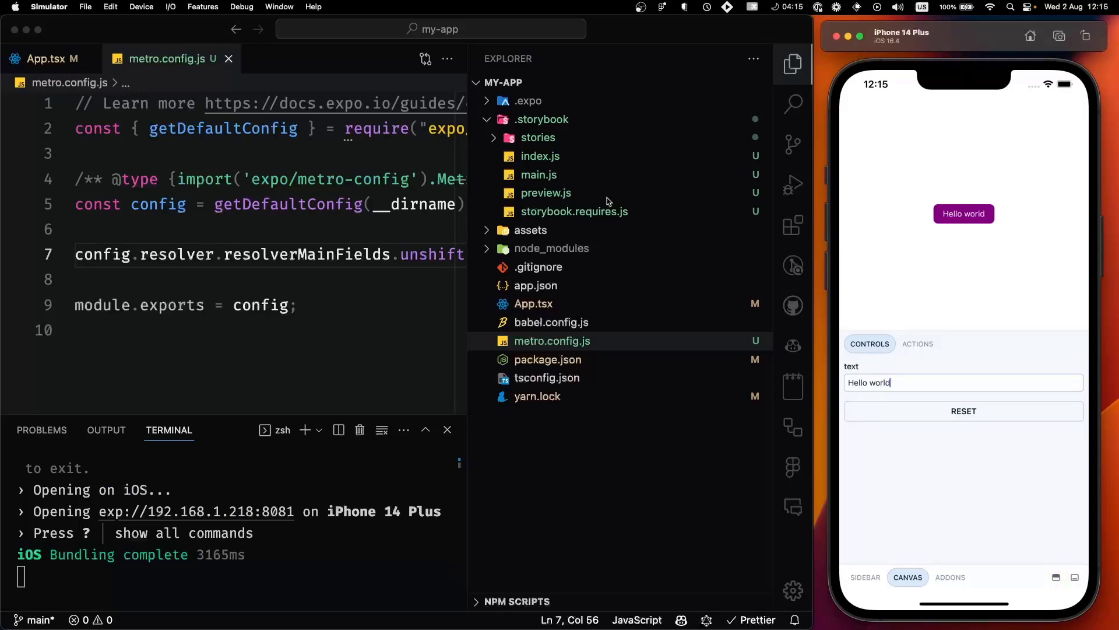
{"action": "mouse_move", "coordinate": [621, 274]}
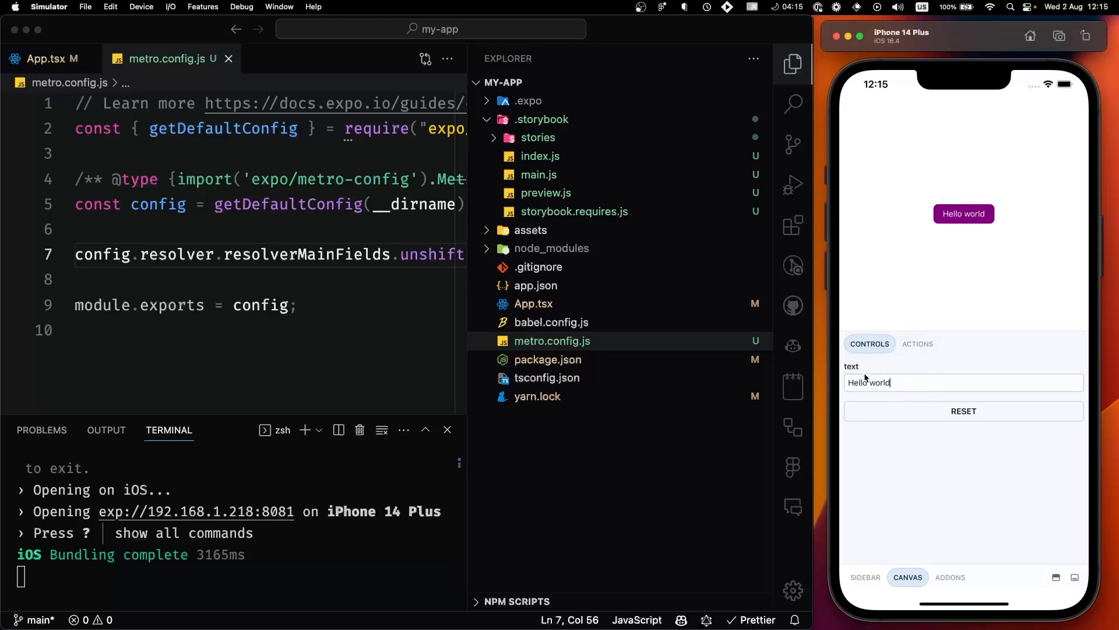
{"action": "mouse_move", "coordinate": [404, 357]}
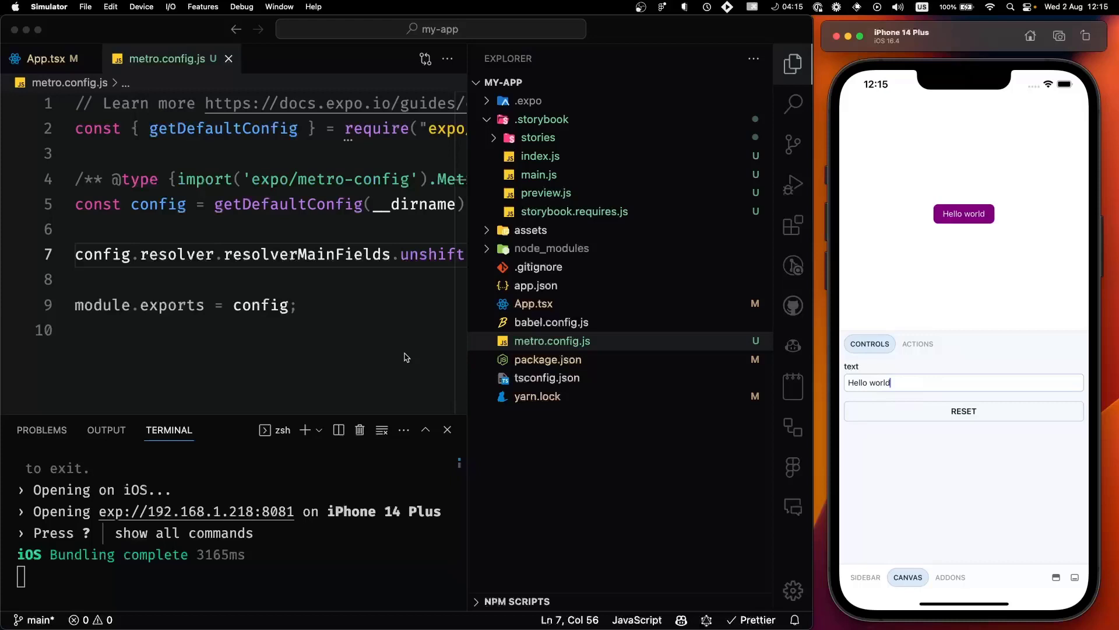
{"action": "mouse_move", "coordinate": [205, 272]}
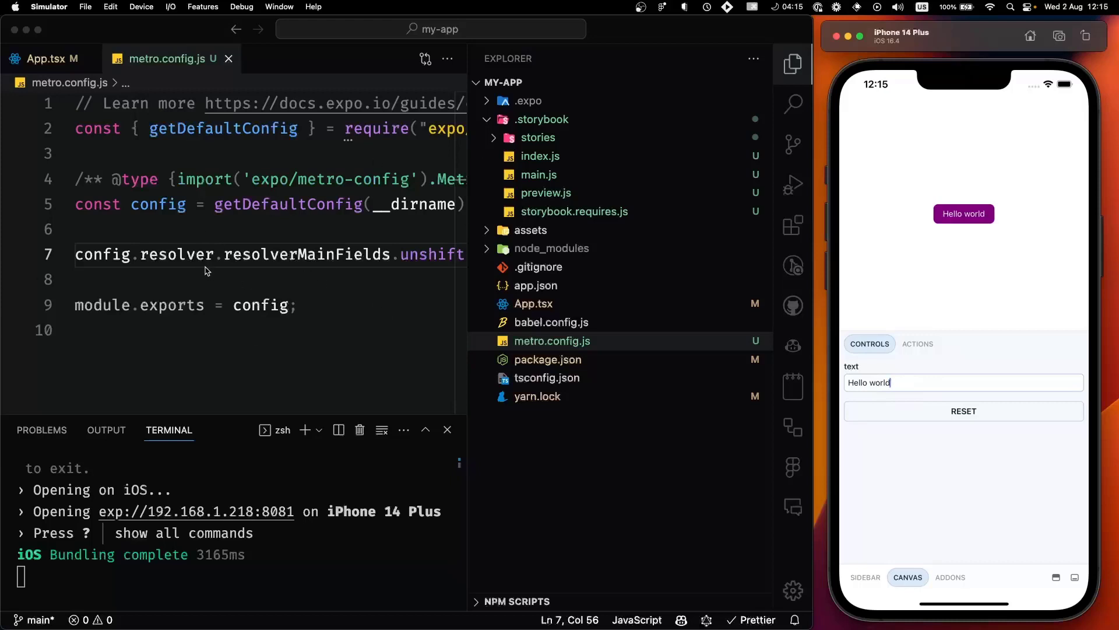
{"action": "mouse_move", "coordinate": [300, 238]}
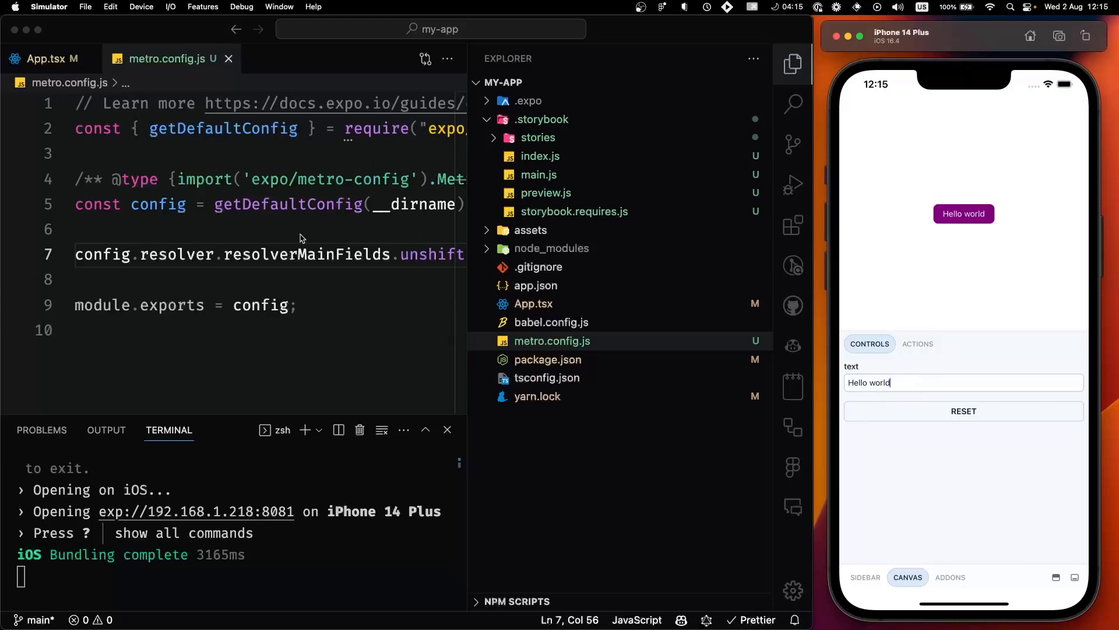
{"action": "mouse_move", "coordinate": [197, 224]}
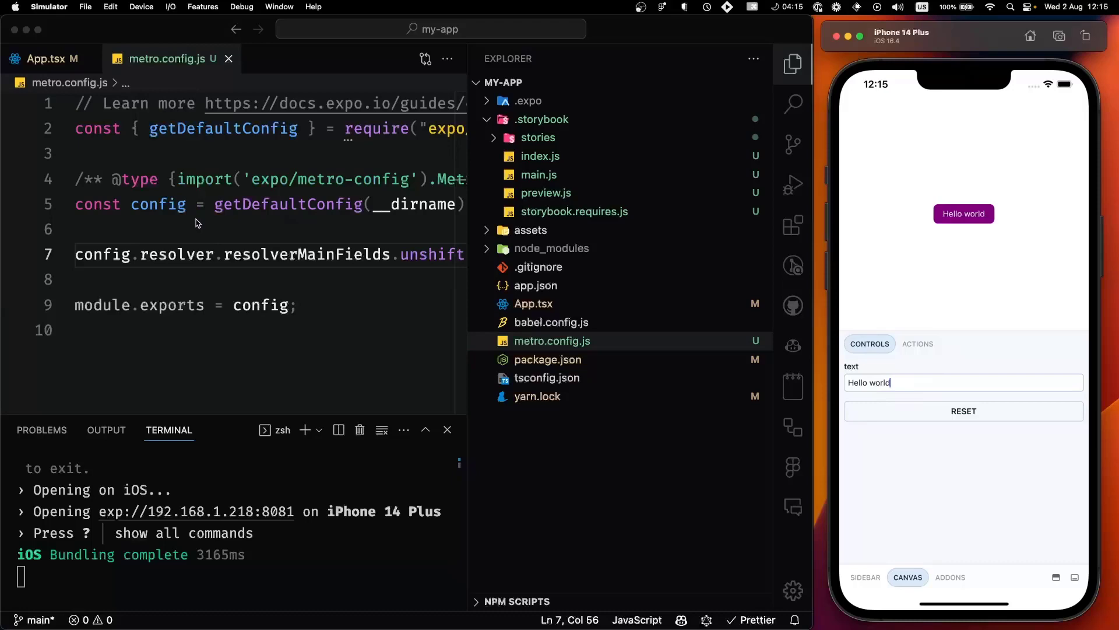